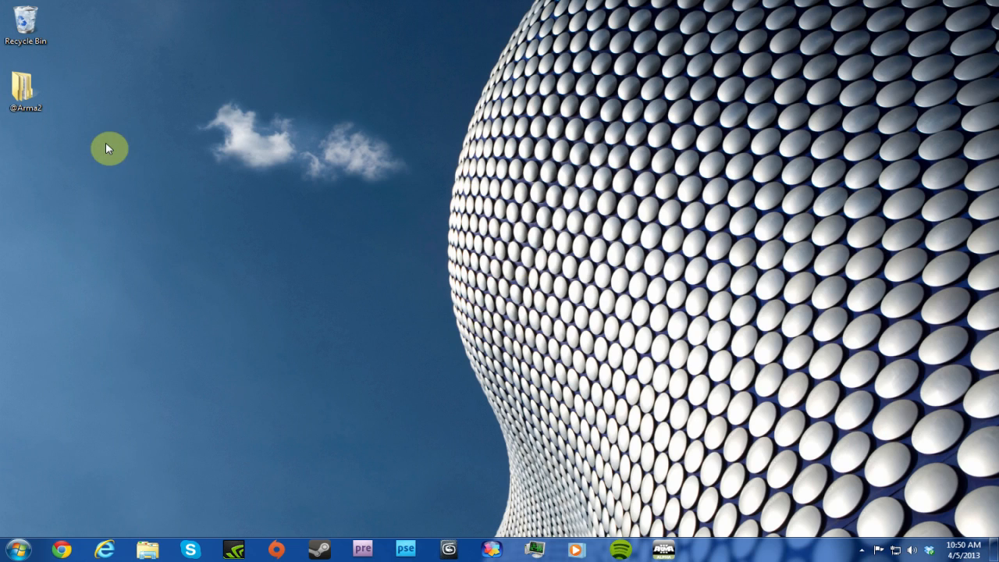
pyautogui.moveTo(112, 150)
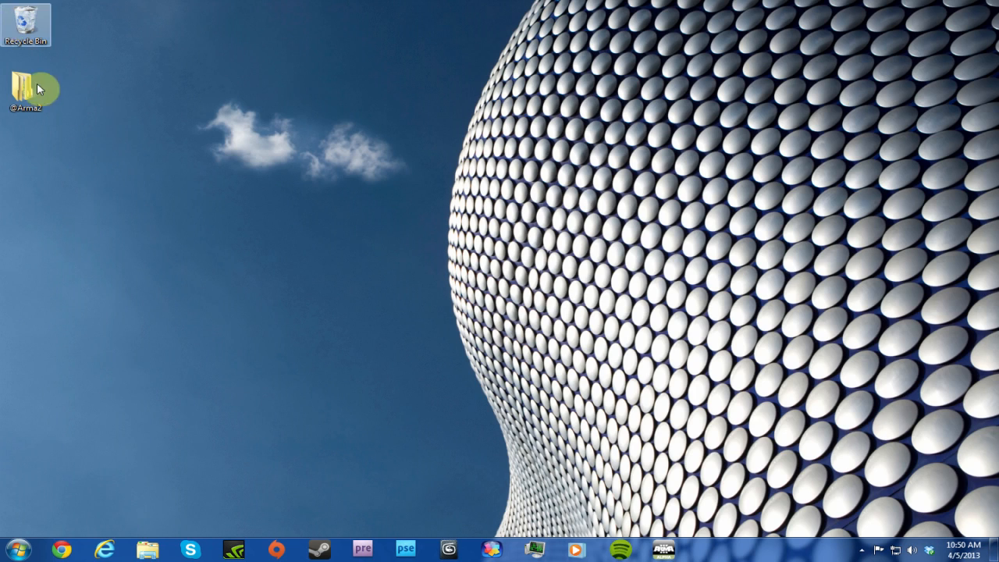
pyautogui.moveTo(17, 546)
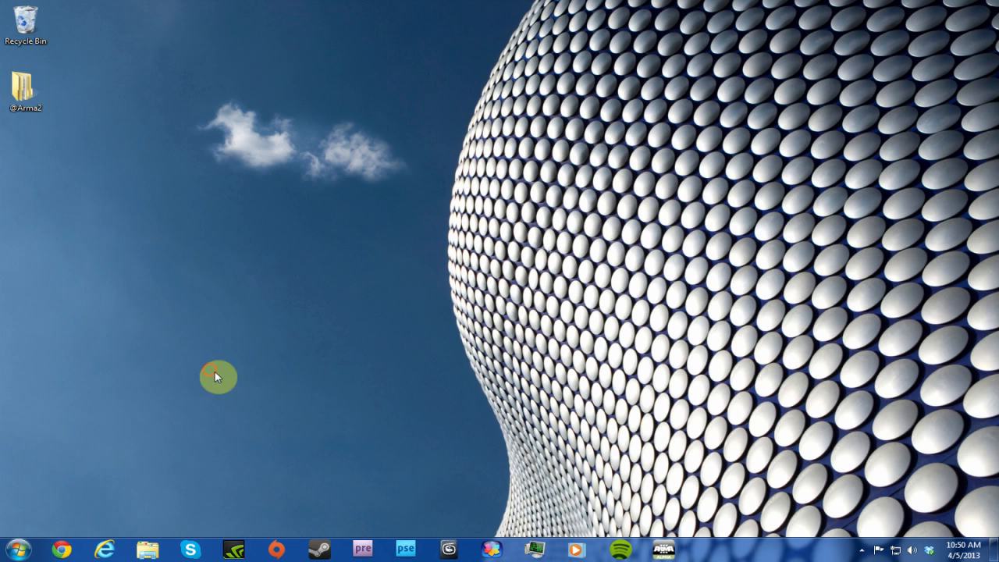
pyautogui.click(148, 550)
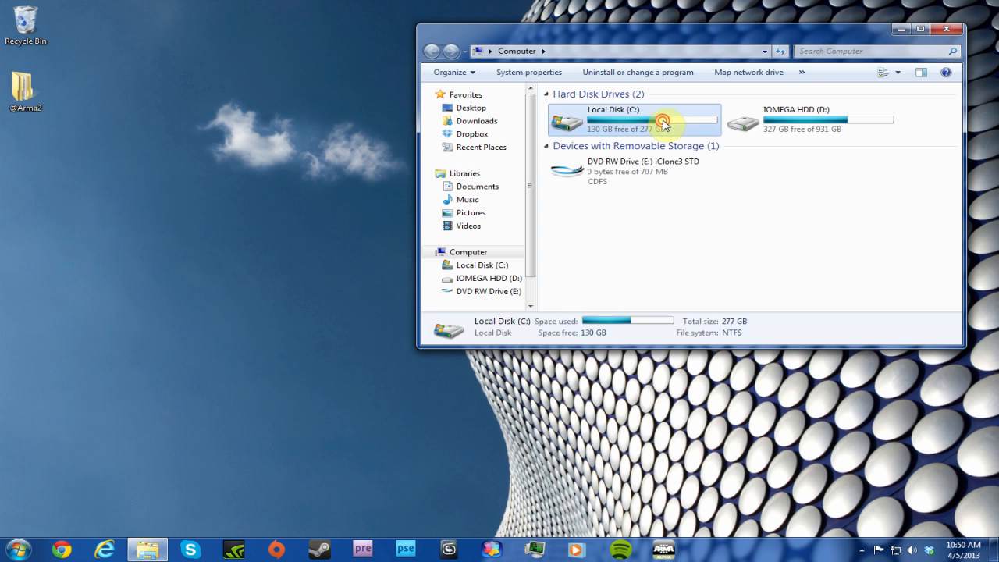
pyautogui.doubleClick(666, 121)
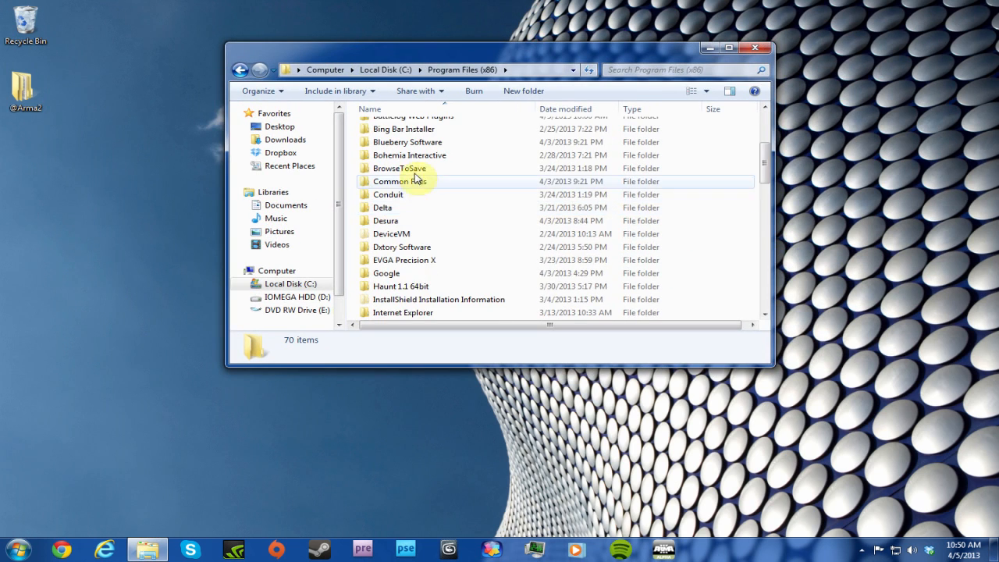
pyautogui.doubleClick(408, 155)
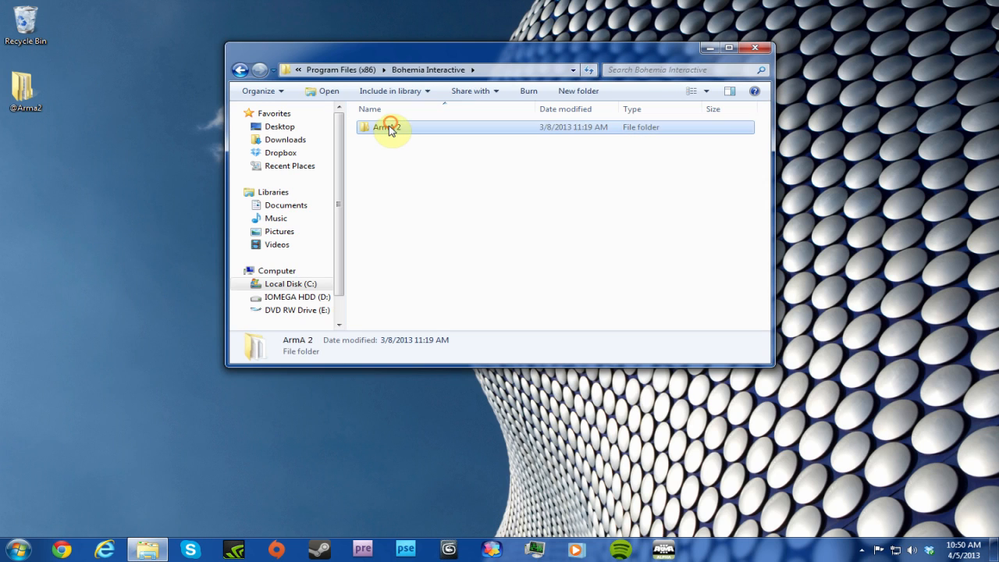
pyautogui.doubleClick(386, 126)
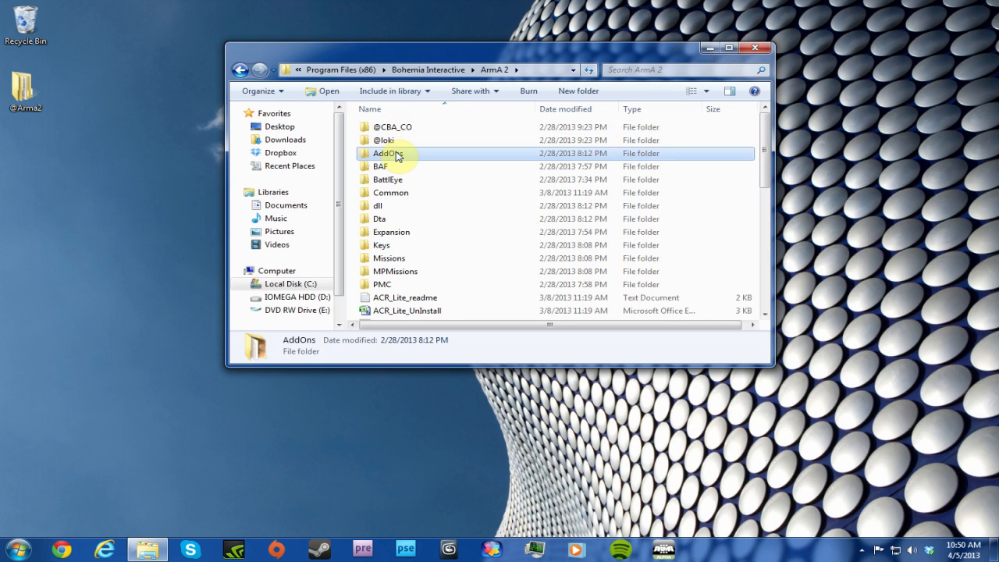
pyautogui.doubleClick(386, 153)
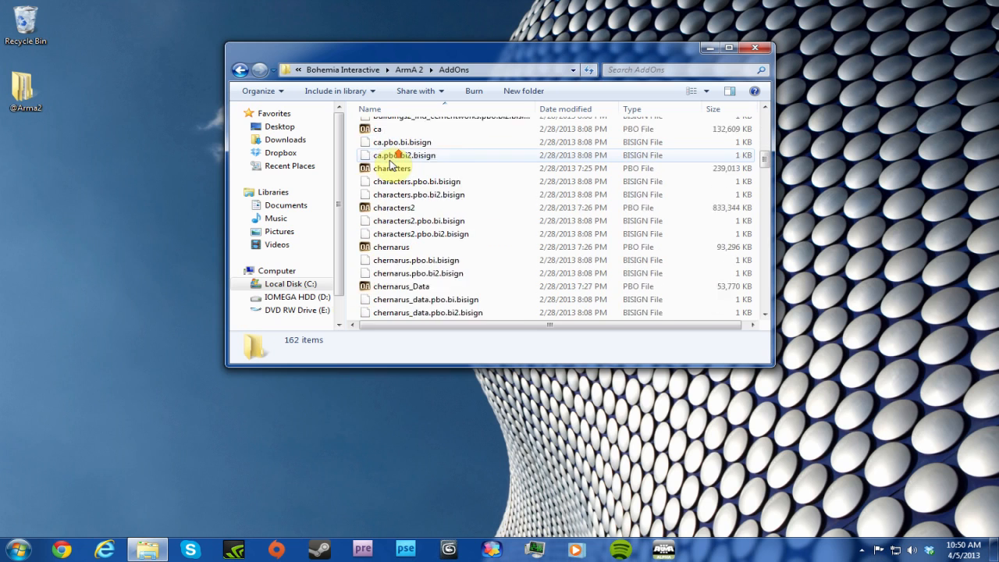
pyautogui.scroll(-3)
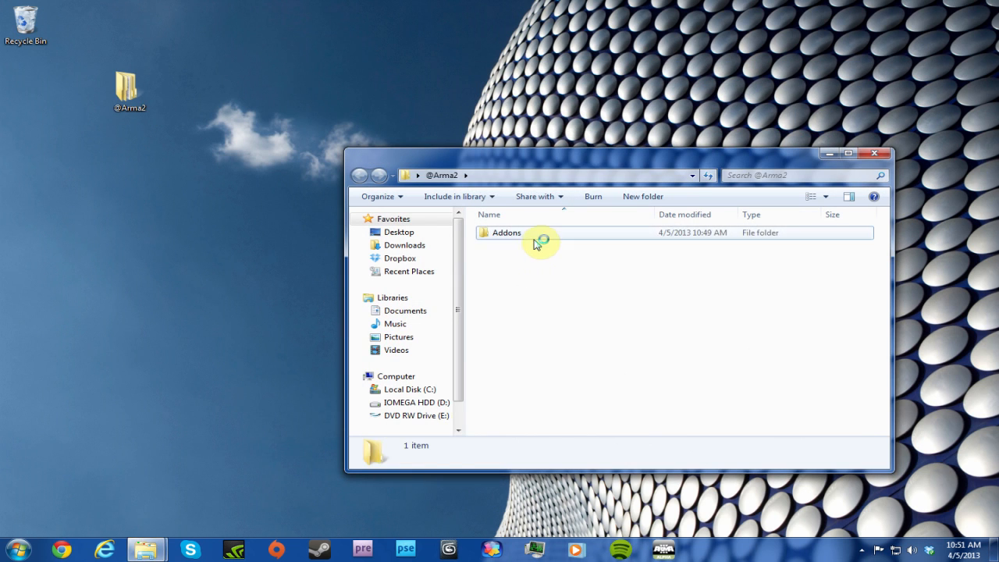
pyautogui.doubleClick(504, 232)
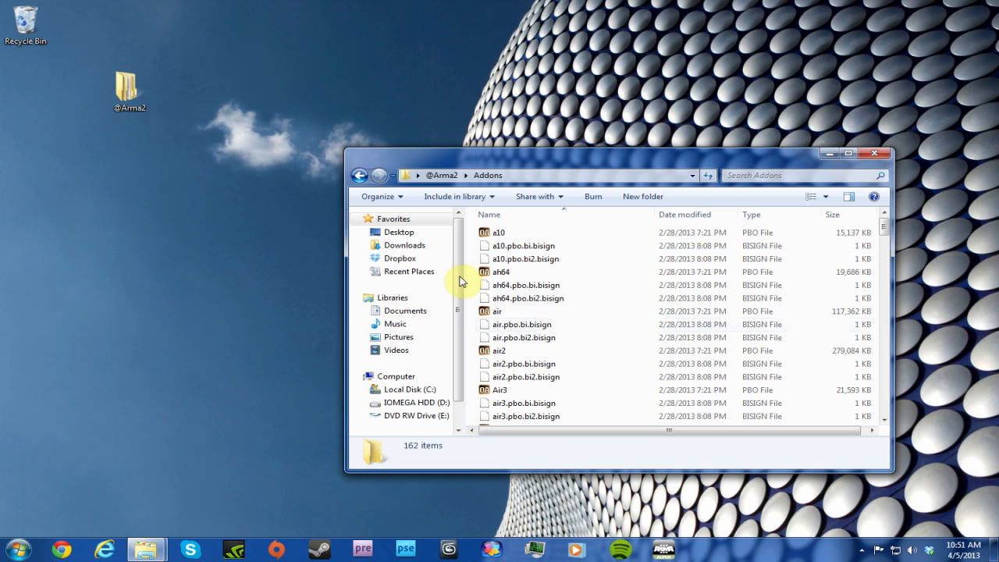
pyautogui.click(358, 175)
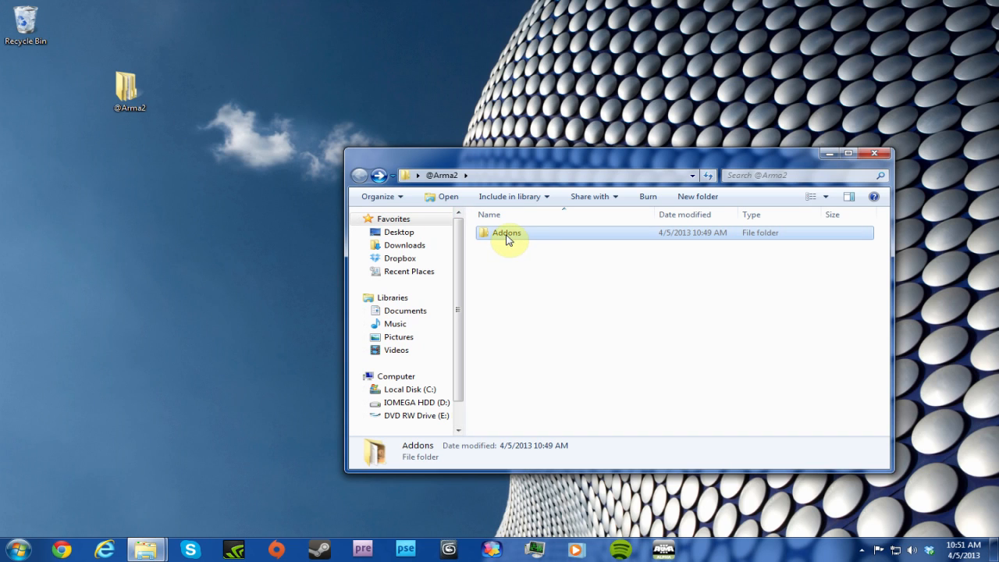
pyautogui.moveTo(511, 236)
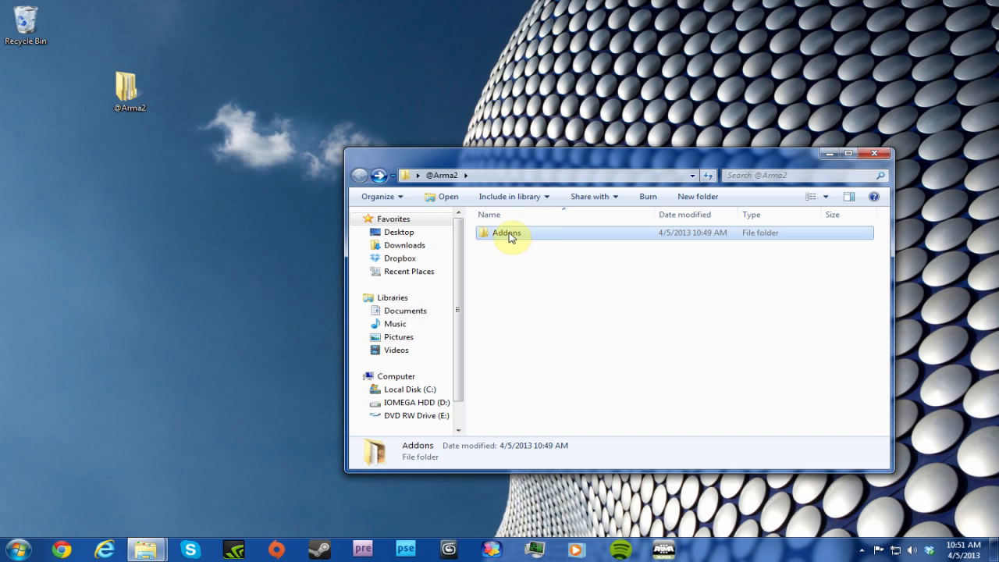
pyautogui.doubleClick(504, 232)
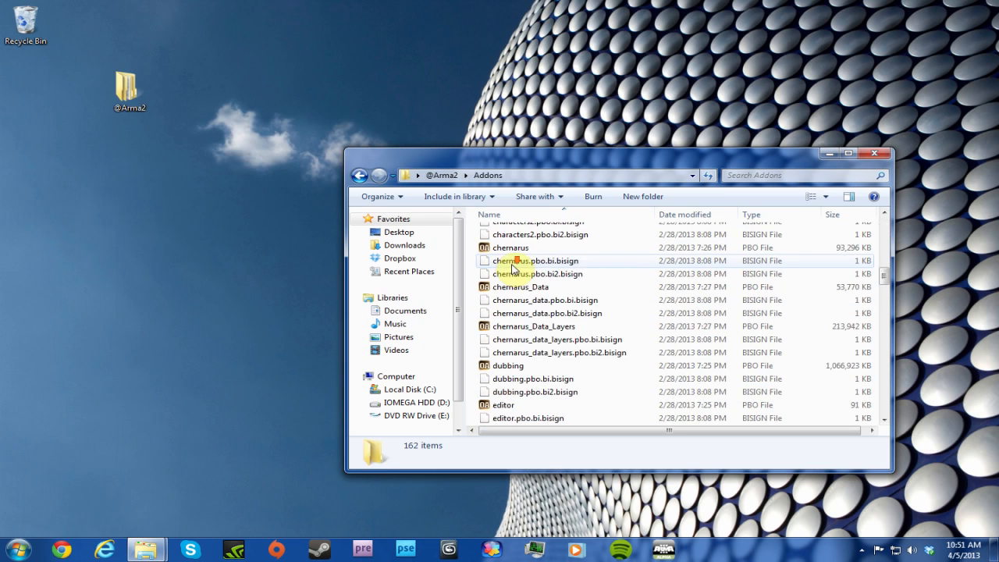
pyautogui.scroll(-3)
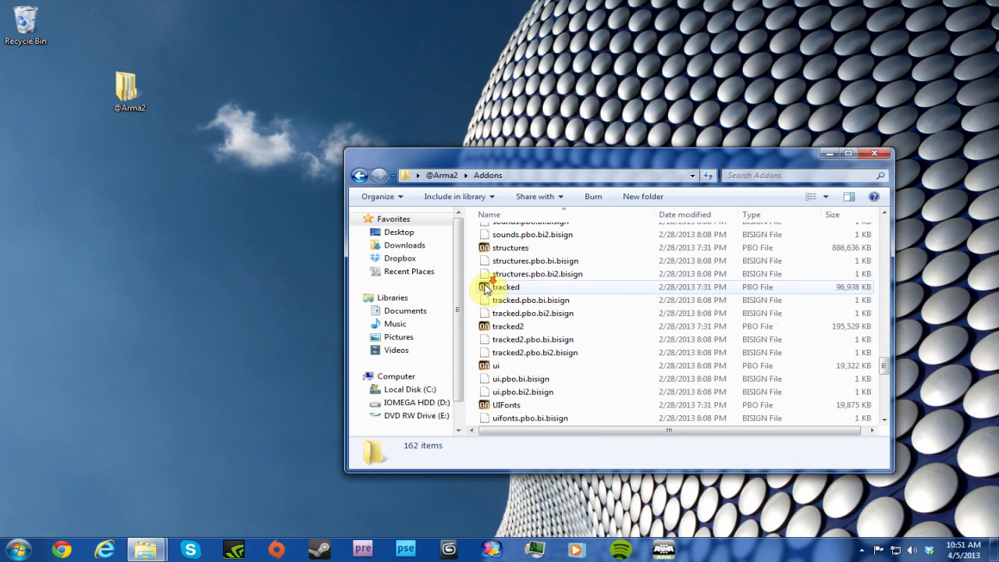
pyautogui.scroll(-3)
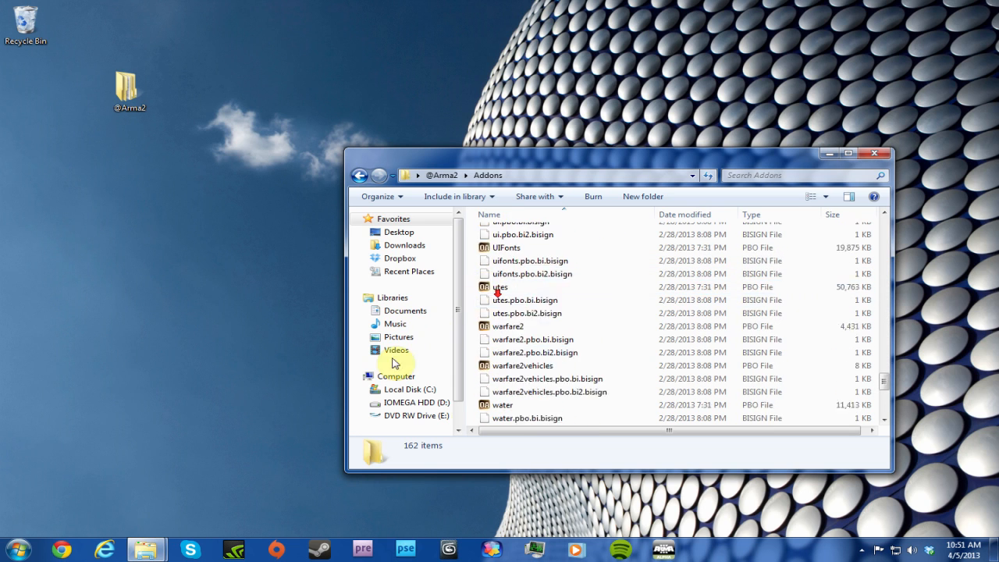
pyautogui.scroll(-3)
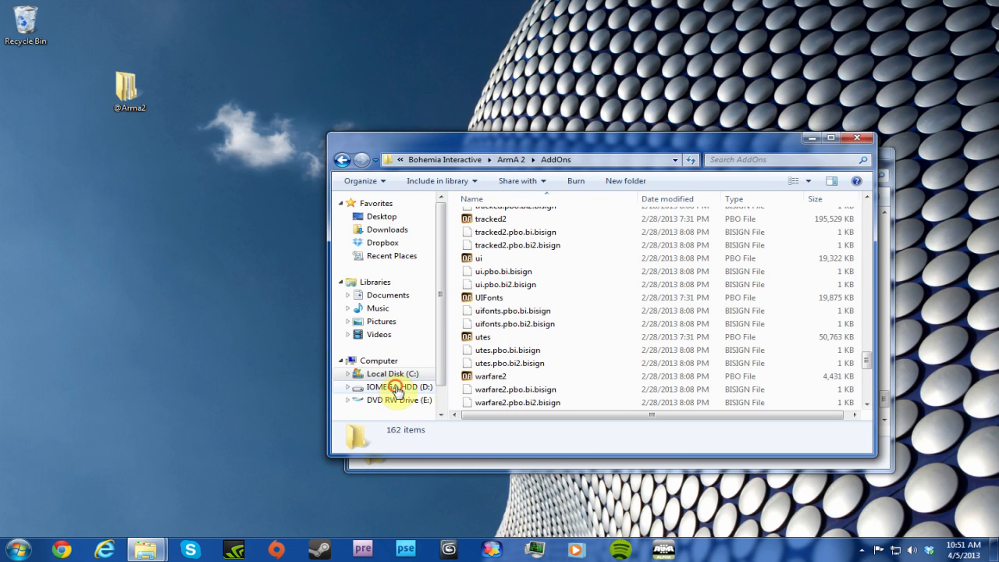
pyautogui.click(397, 387)
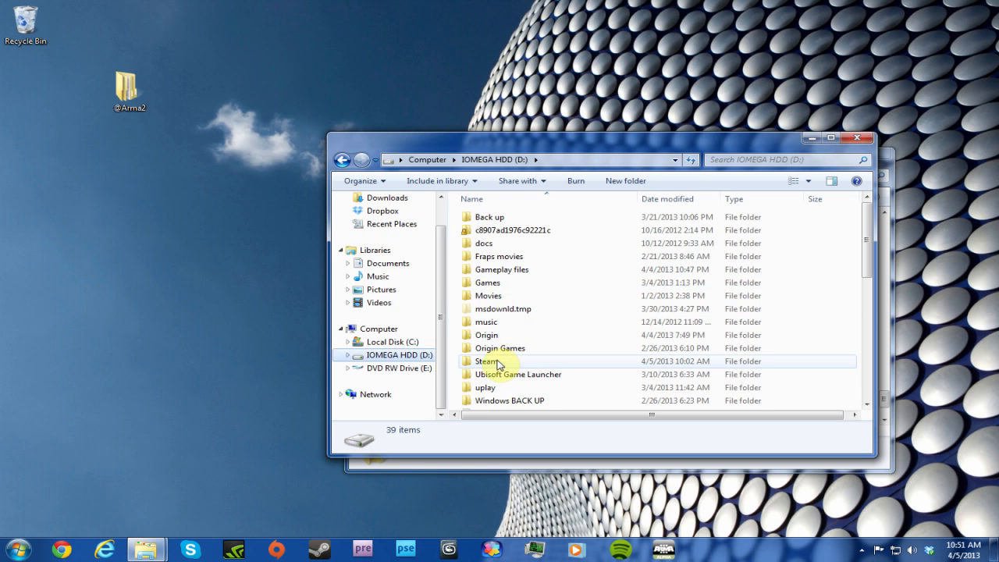
pyautogui.doubleClick(485, 360)
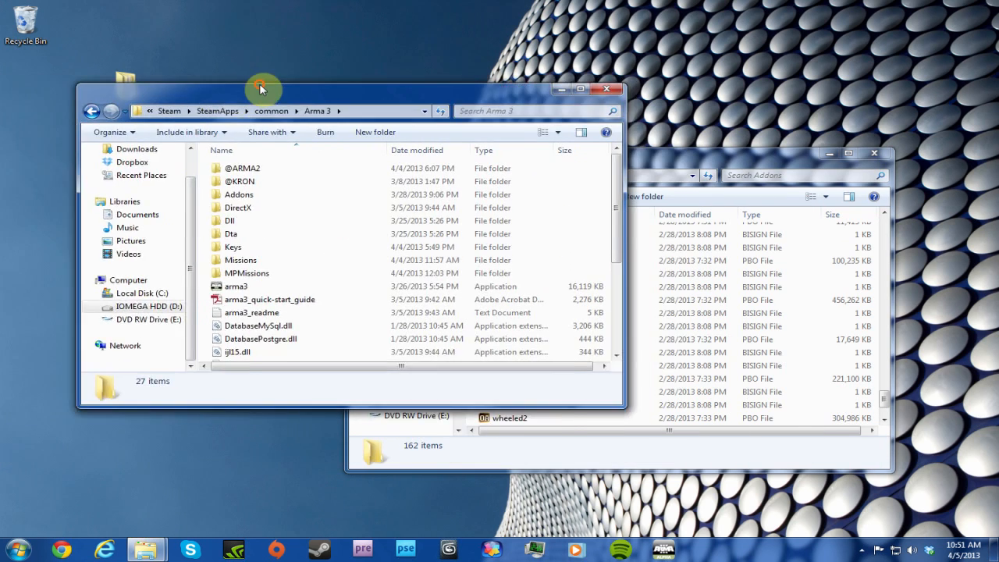
pyautogui.moveTo(263, 88); pyautogui.dragTo(267, 84)
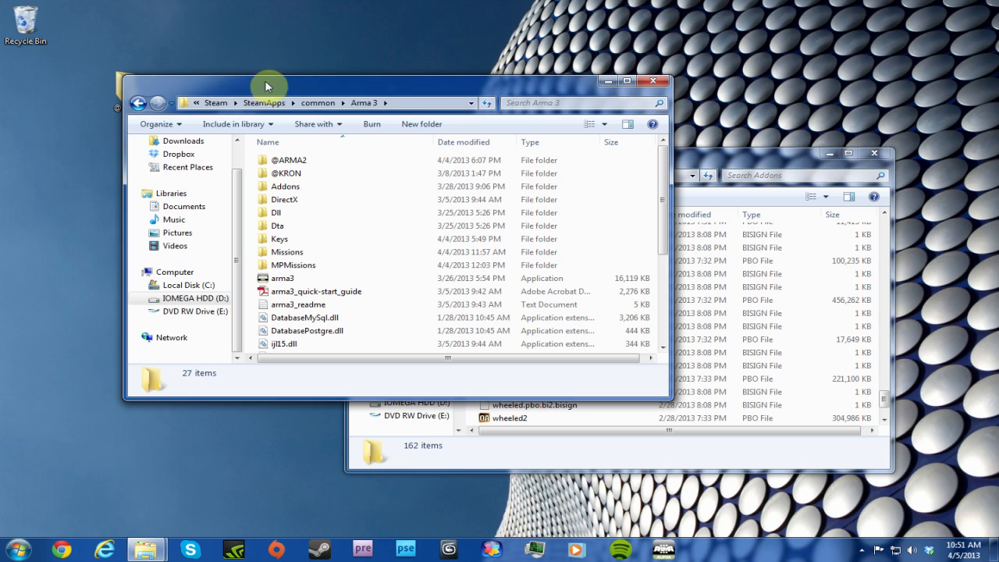
pyautogui.click(292, 160)
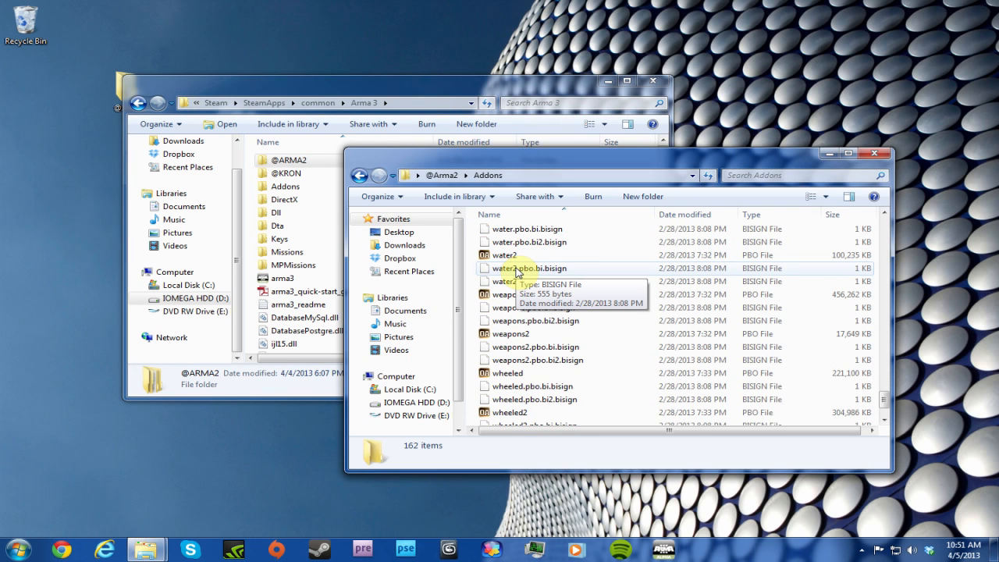
pyautogui.moveTo(568, 338)
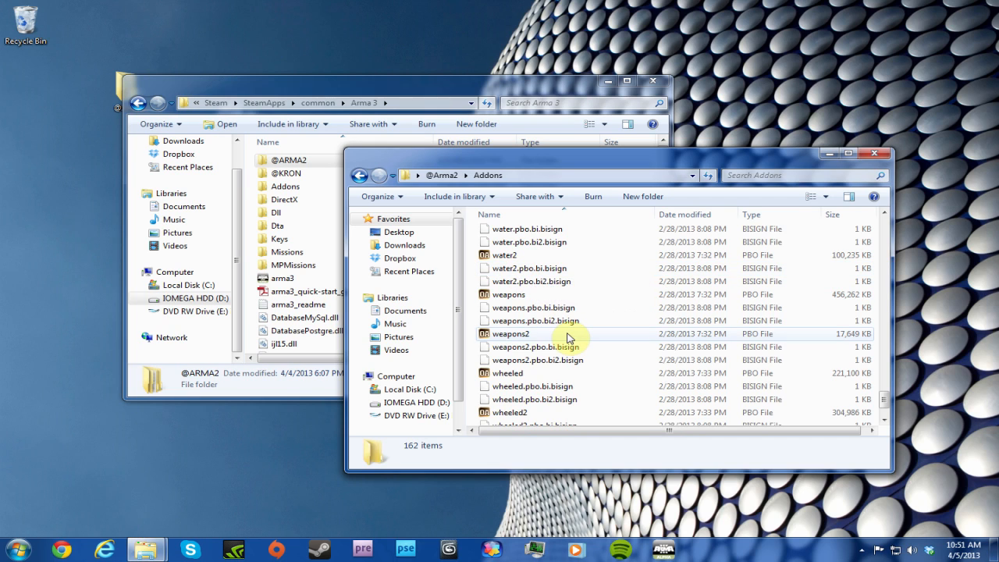
pyautogui.moveTo(569, 336)
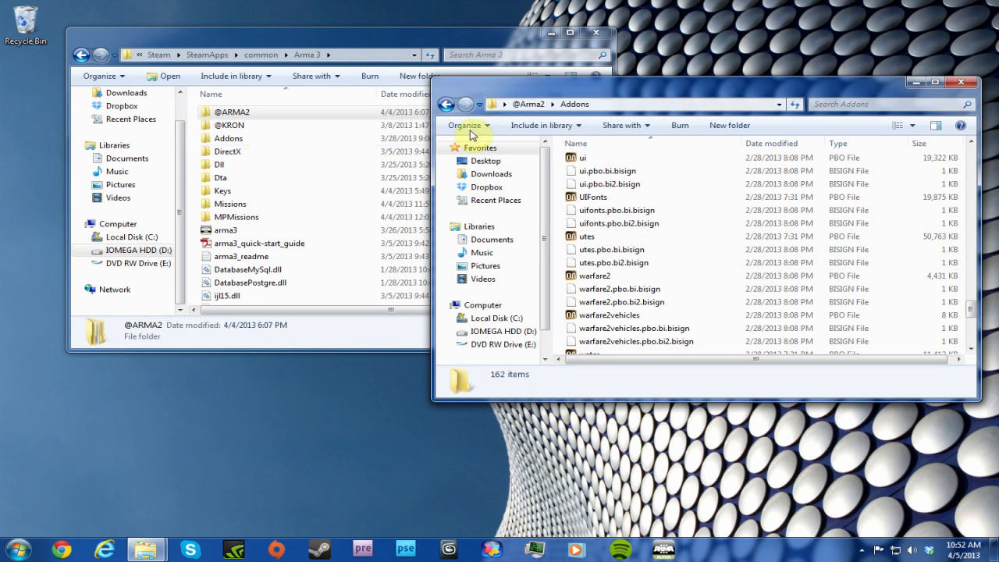
pyautogui.doubleClick(234, 111)
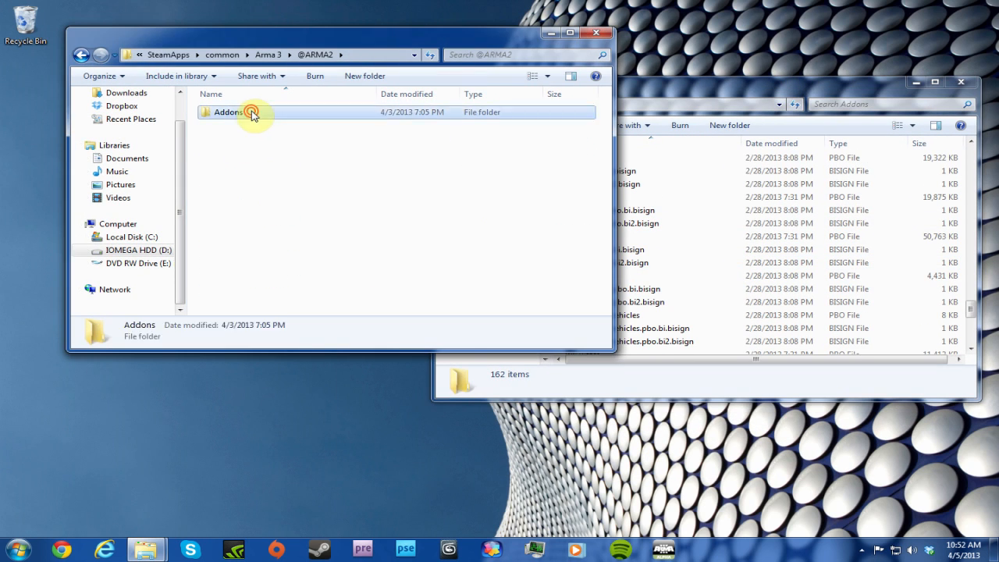
pyautogui.doubleClick(229, 112)
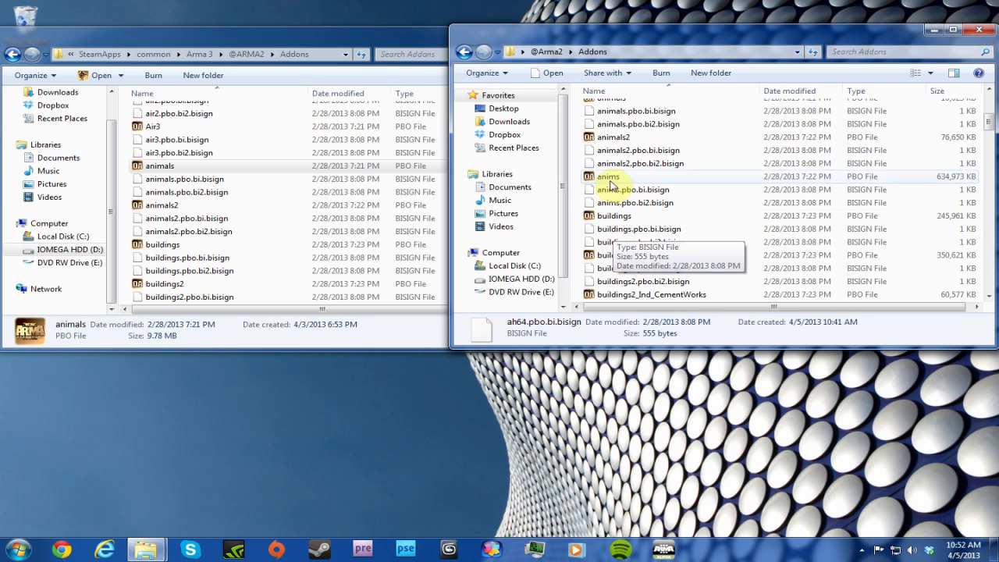
pyautogui.moveTo(627, 181)
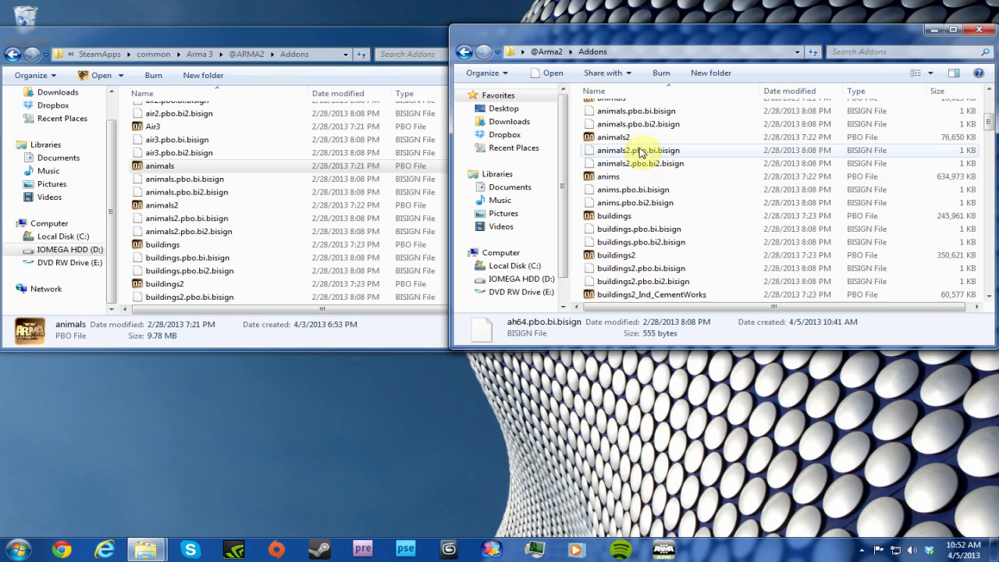
pyautogui.click(184, 231)
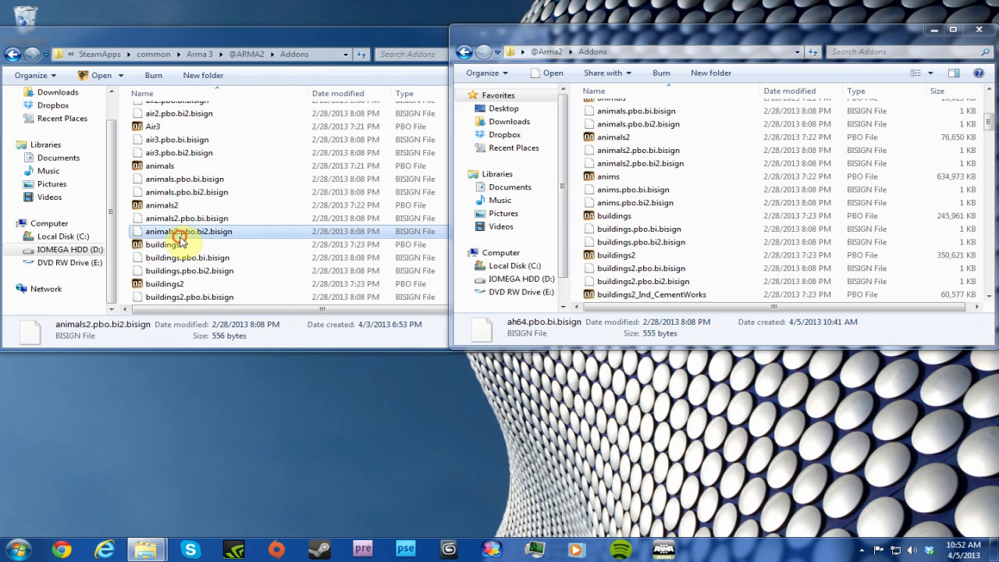
pyautogui.click(608, 177)
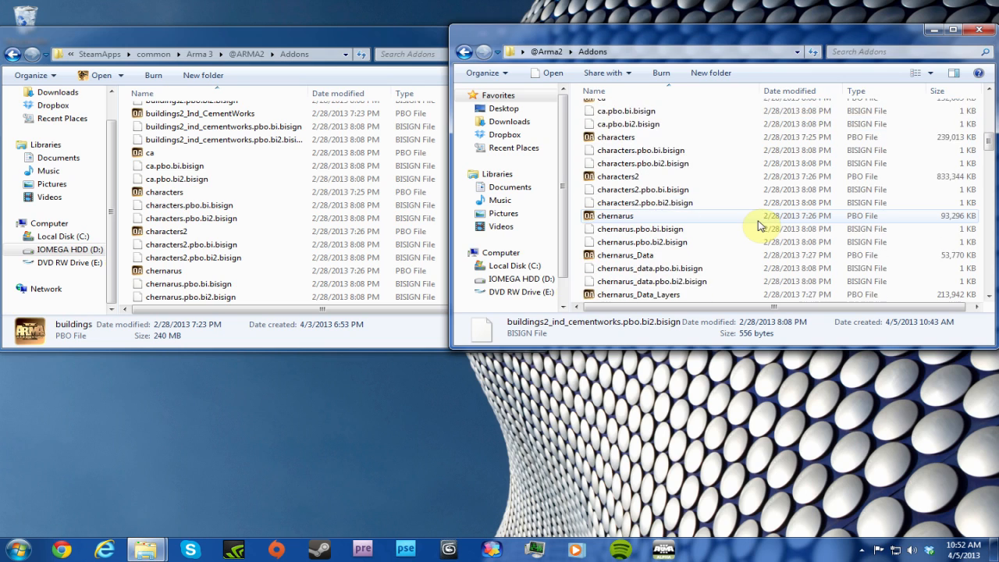
pyautogui.scroll(-3)
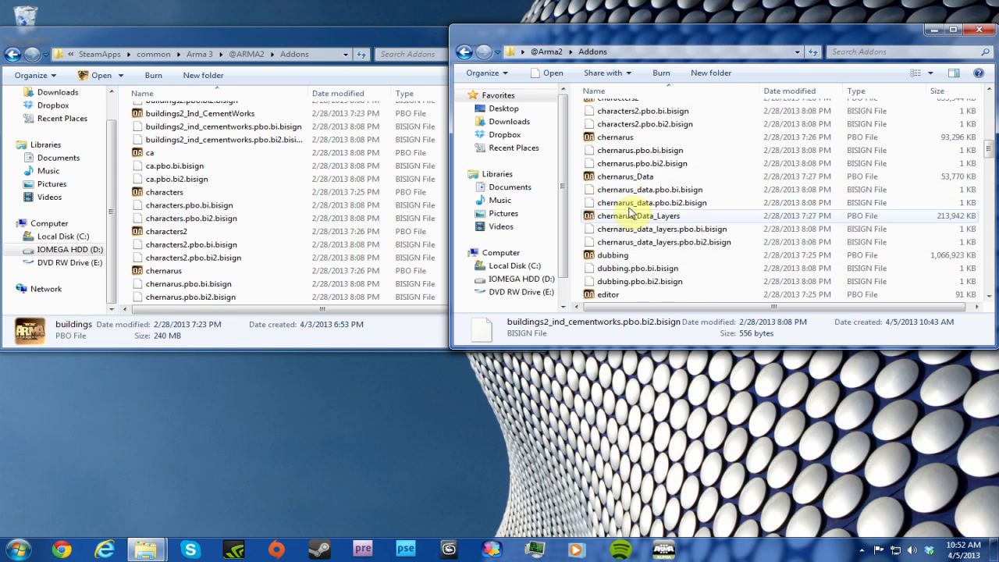
pyautogui.scroll(-3)
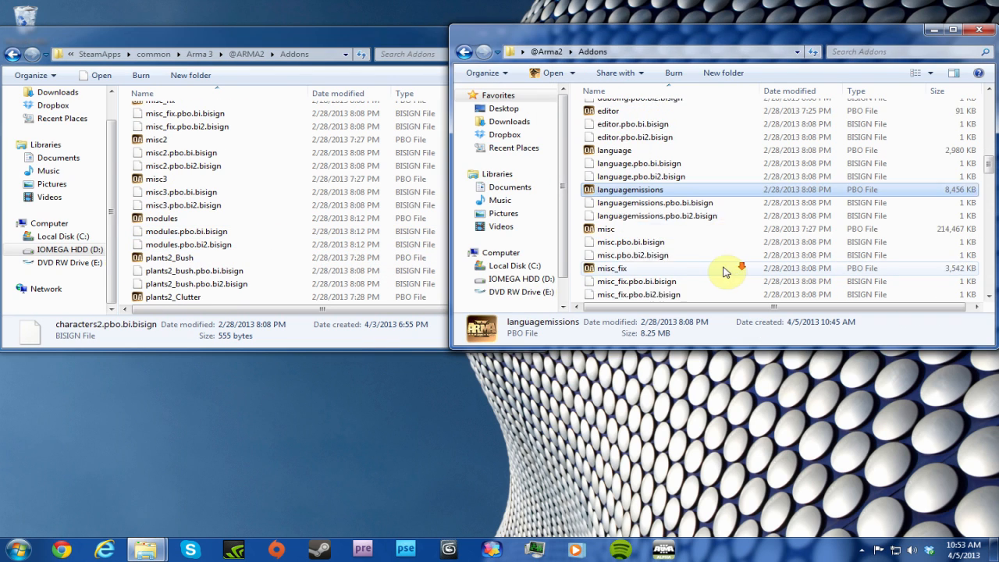
pyautogui.scroll(-3)
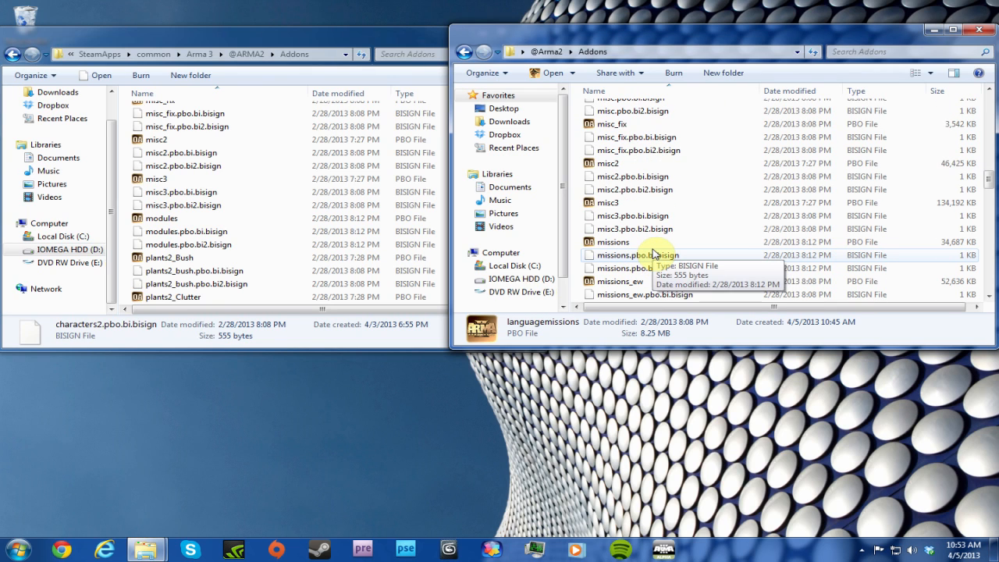
pyautogui.scroll(-3)
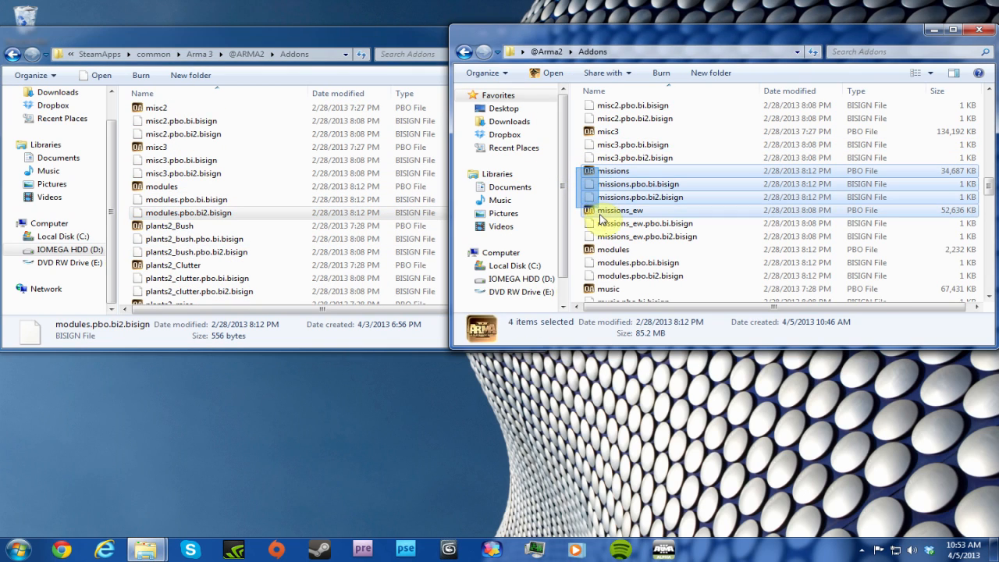
# Step: Delete the six selected missions and missions_ew files, confirming the move to the Recycle Bin
pyautogui.click(620, 235)
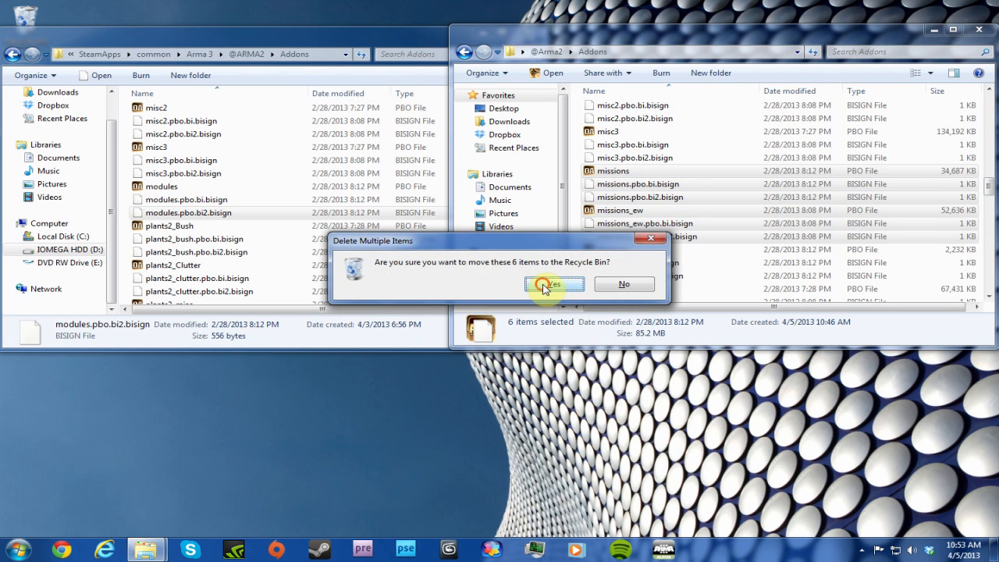
pyautogui.click(555, 284)
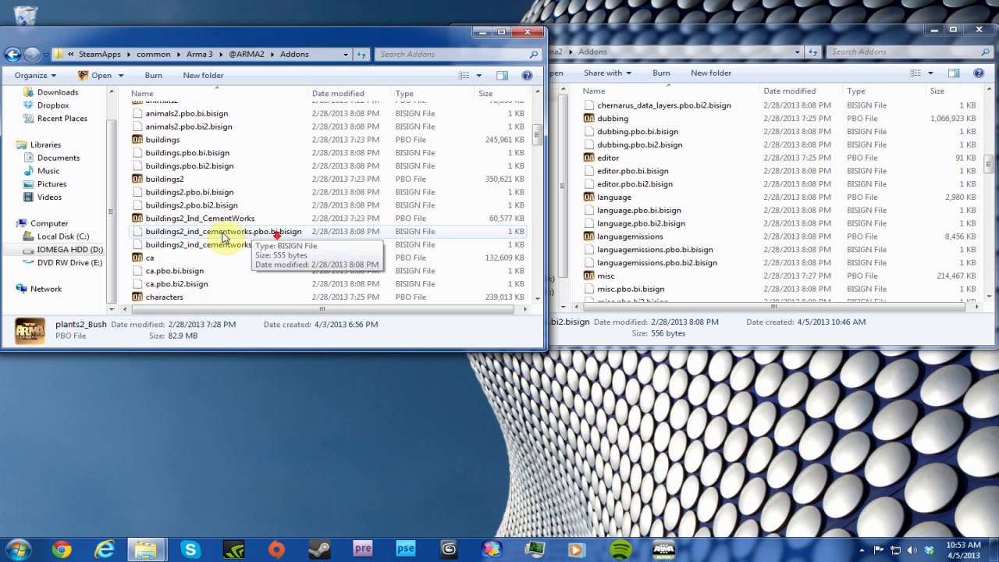
pyautogui.scroll(-3)
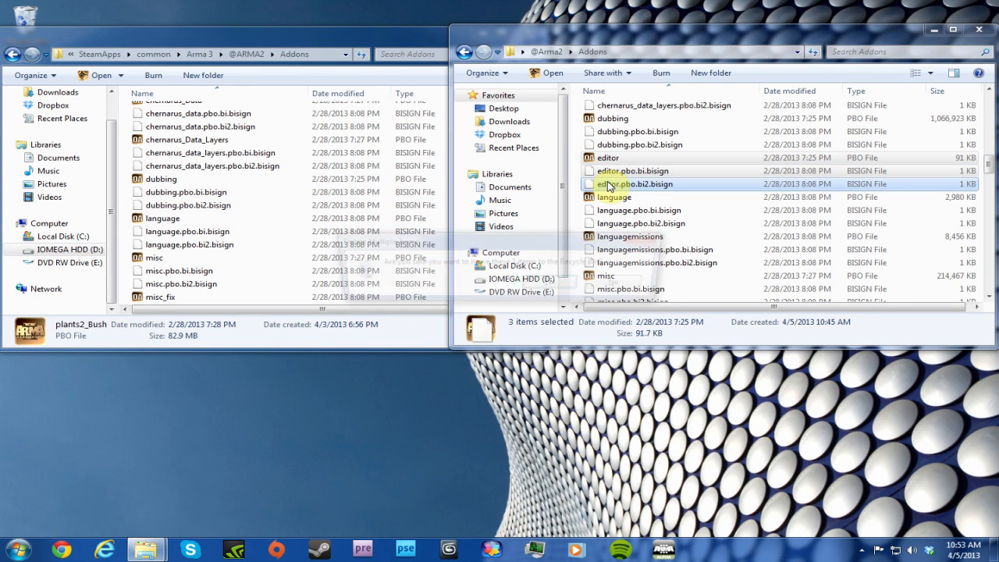
pyautogui.scroll(-3)
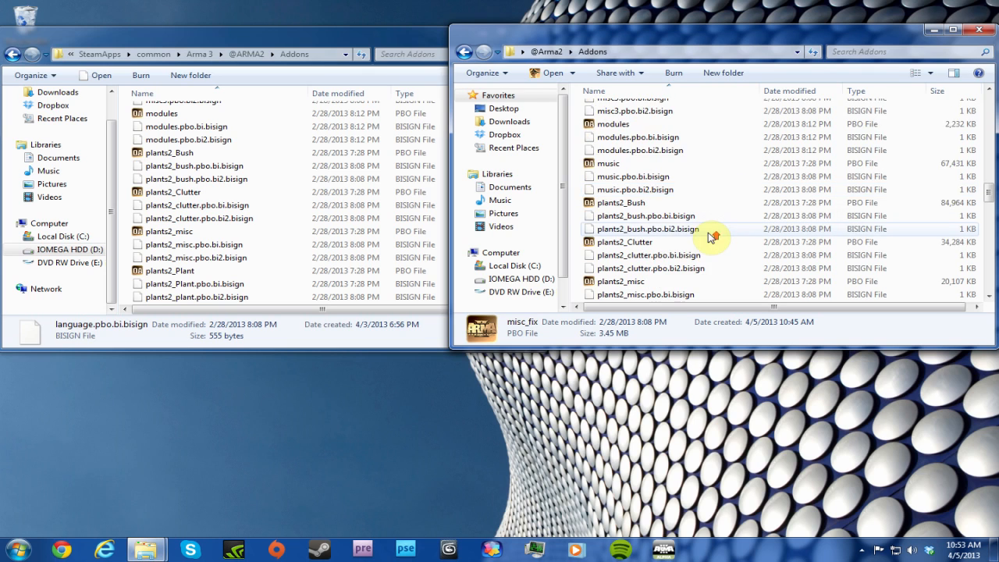
pyautogui.scroll(-3)
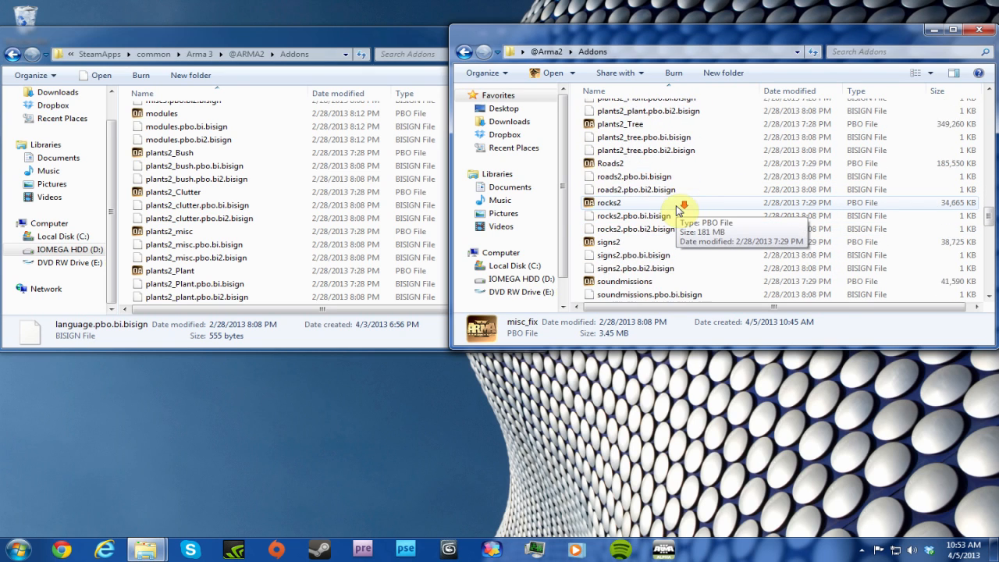
pyautogui.scroll(-3)
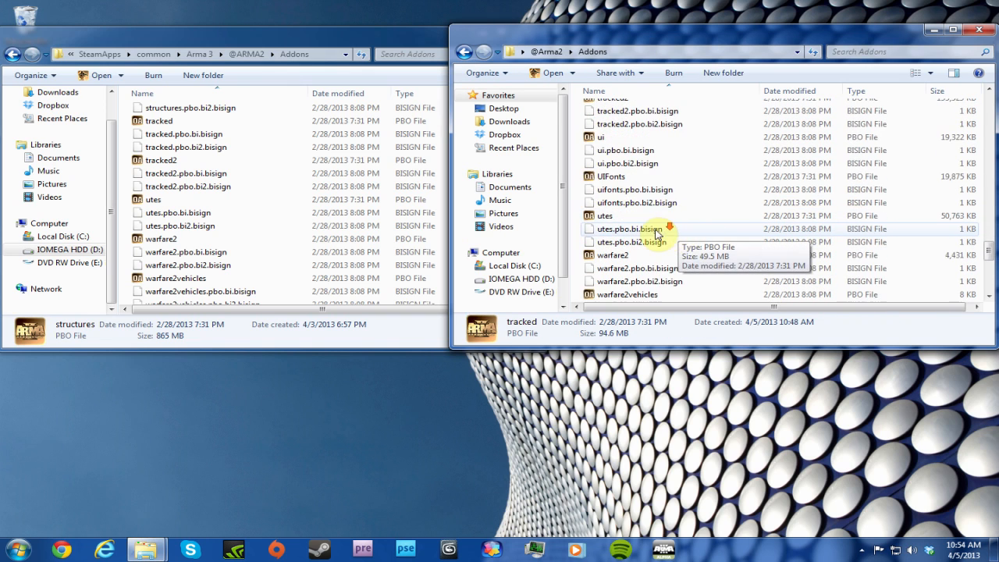
pyautogui.scroll(-3)
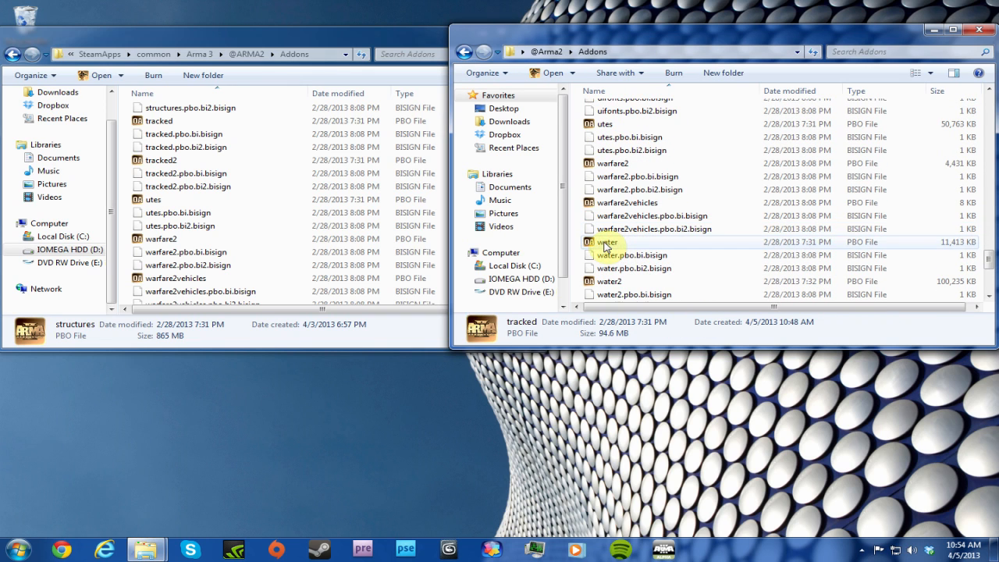
pyautogui.click(161, 239)
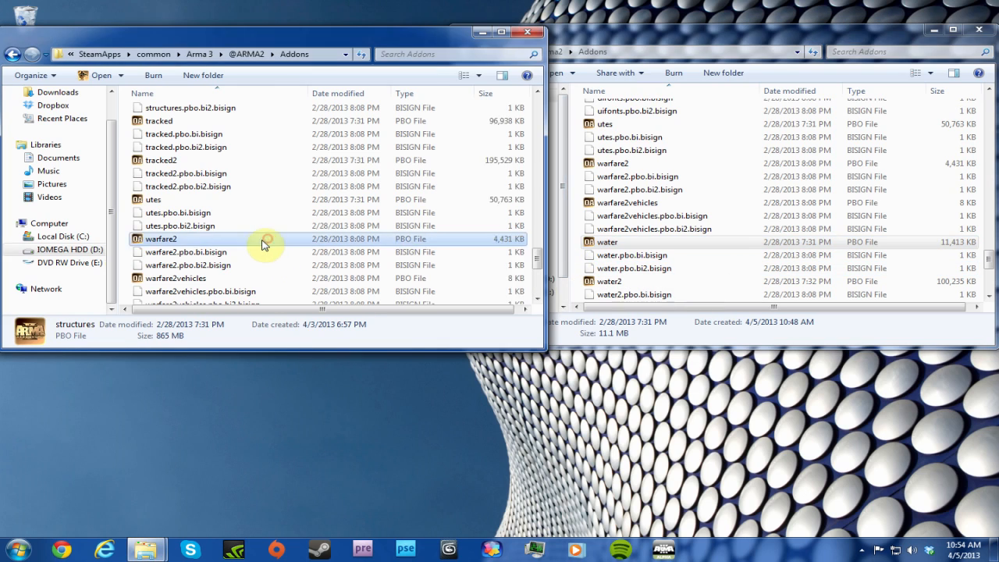
pyautogui.scroll(-3)
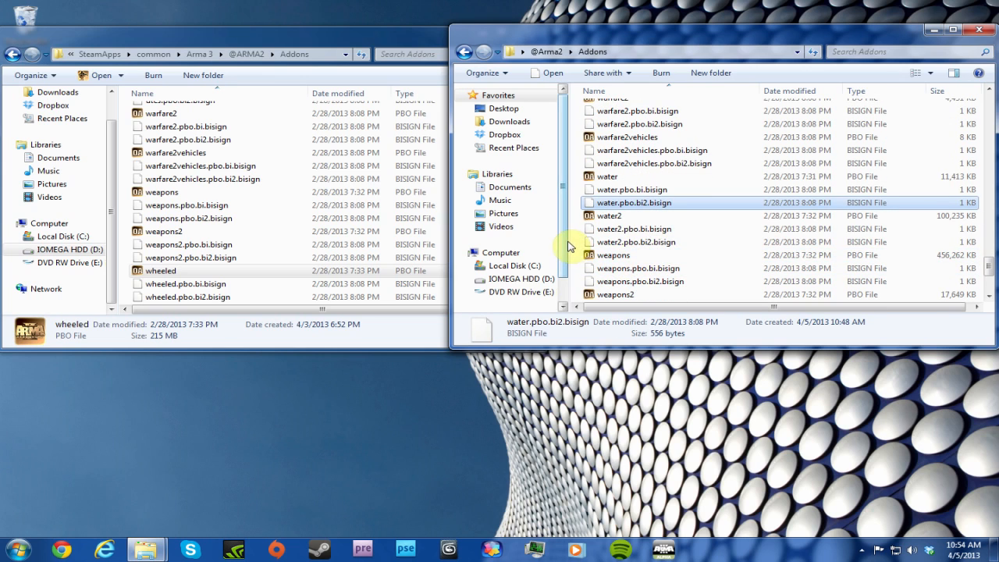
# Step: Close the Addons comparison windows and open a new Explorer window on drive D
pyautogui.click(628, 189)
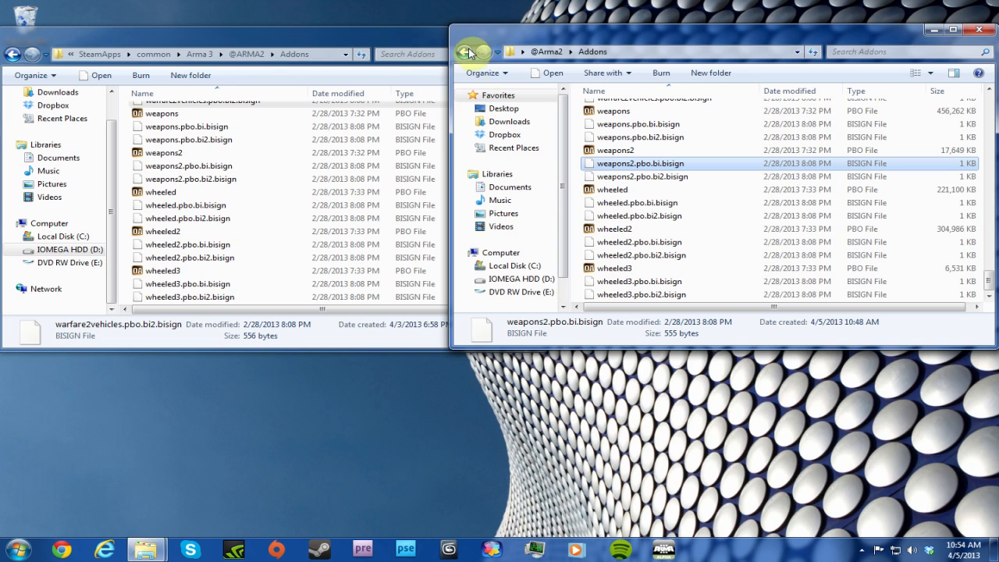
pyautogui.scroll(-3)
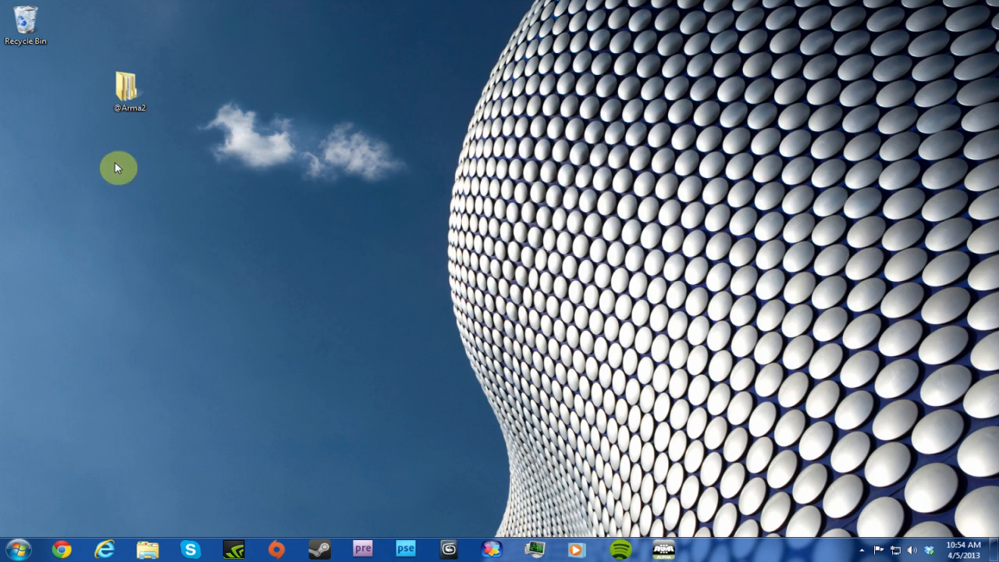
pyautogui.click(147, 550)
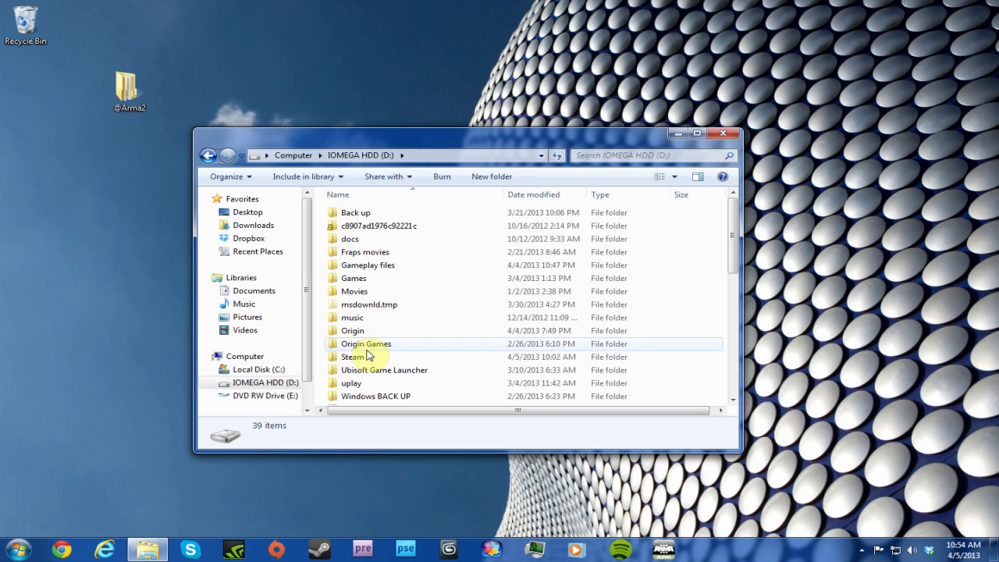
pyautogui.scroll(-3)
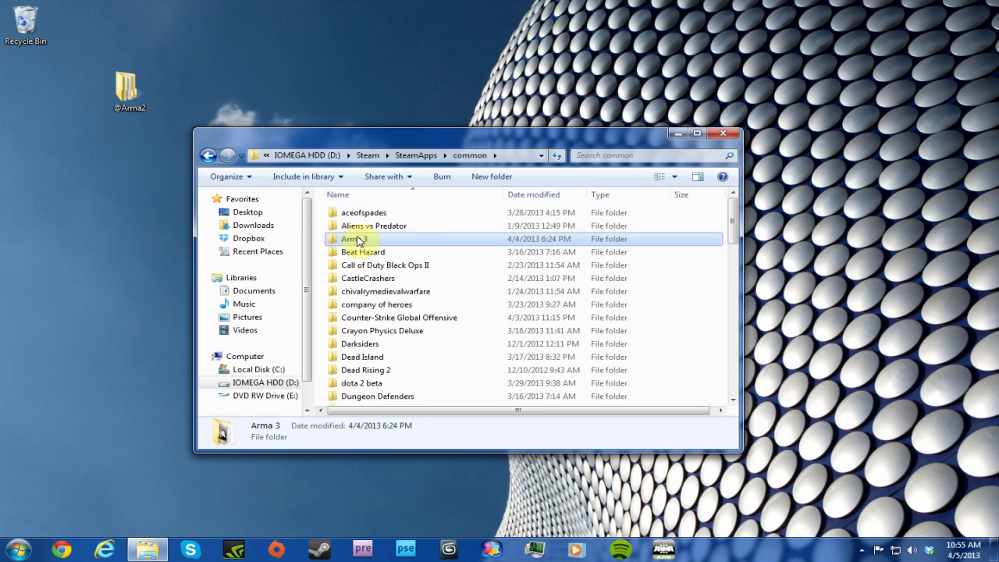
pyautogui.doubleClick(352, 239)
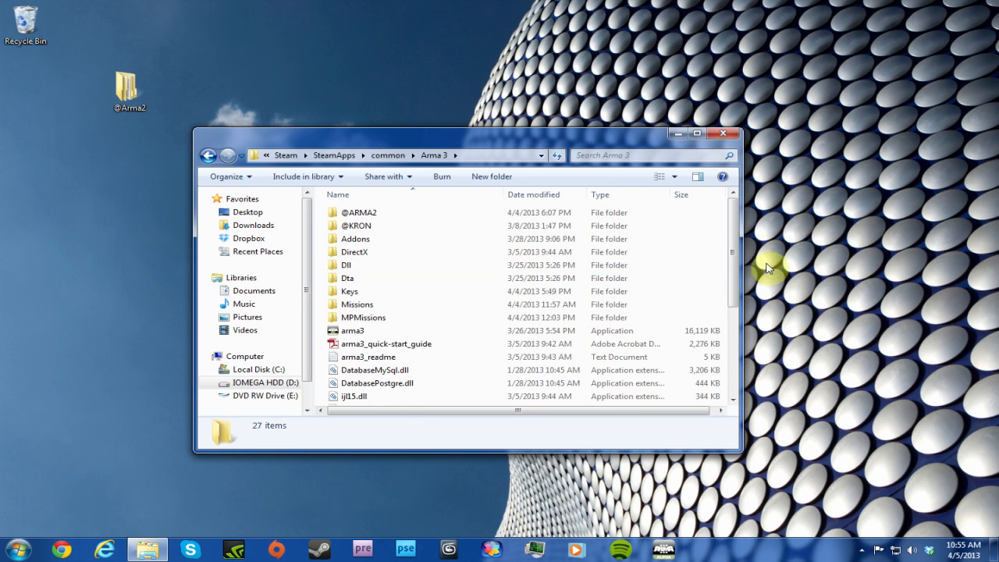
pyautogui.click(722, 132)
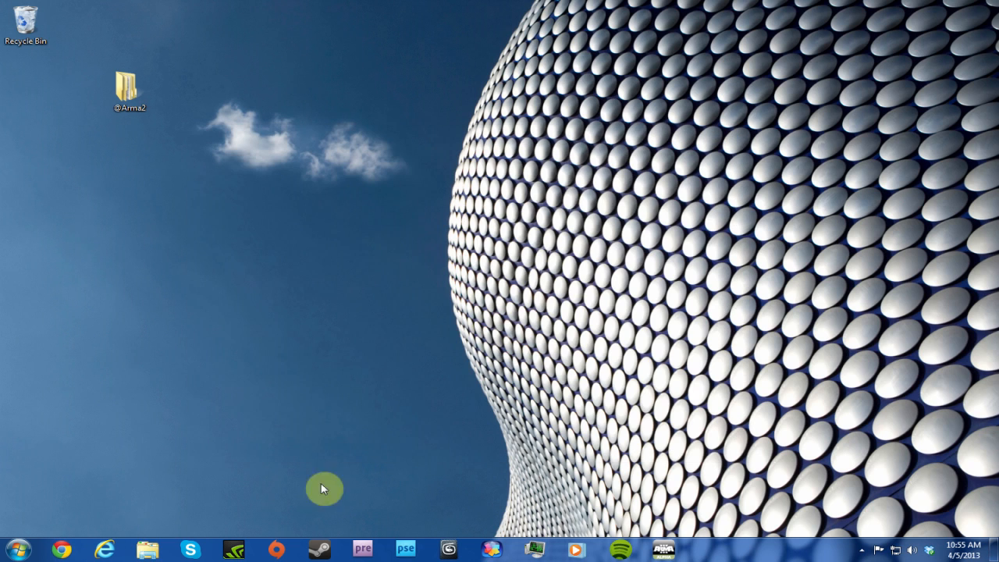
pyautogui.moveTo(341, 498)
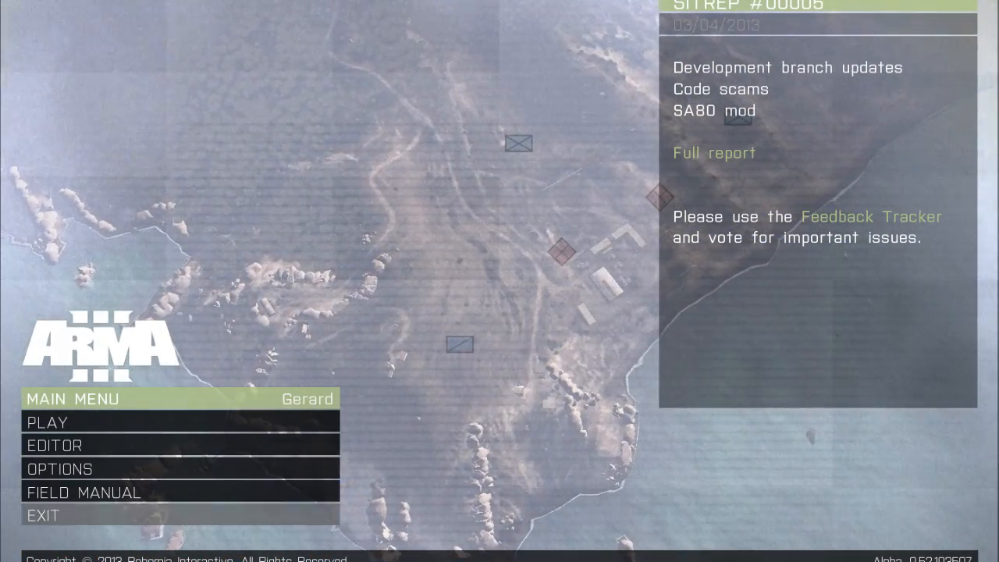
pyautogui.click(61, 469)
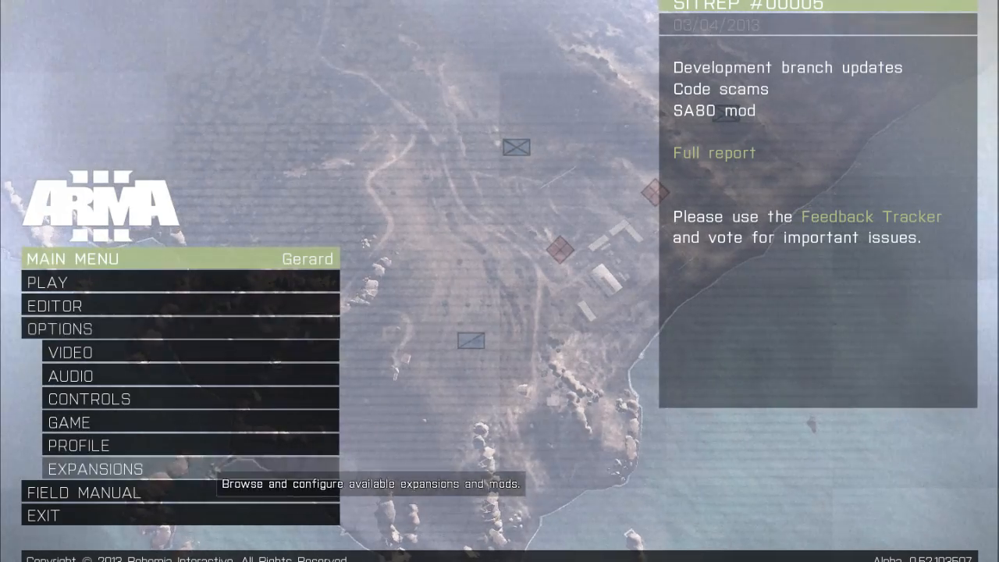
pyautogui.click(95, 469)
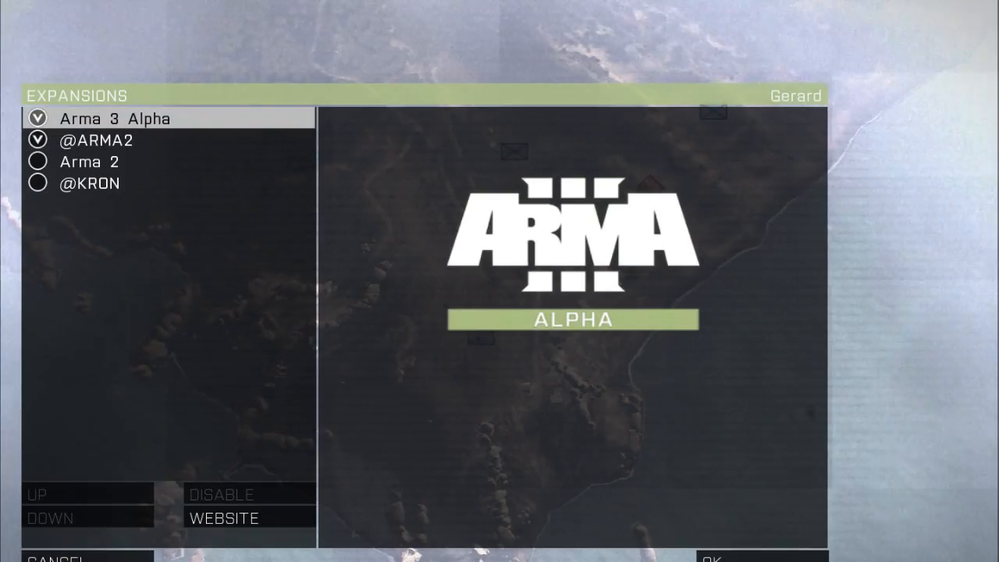
pyautogui.click(94, 140)
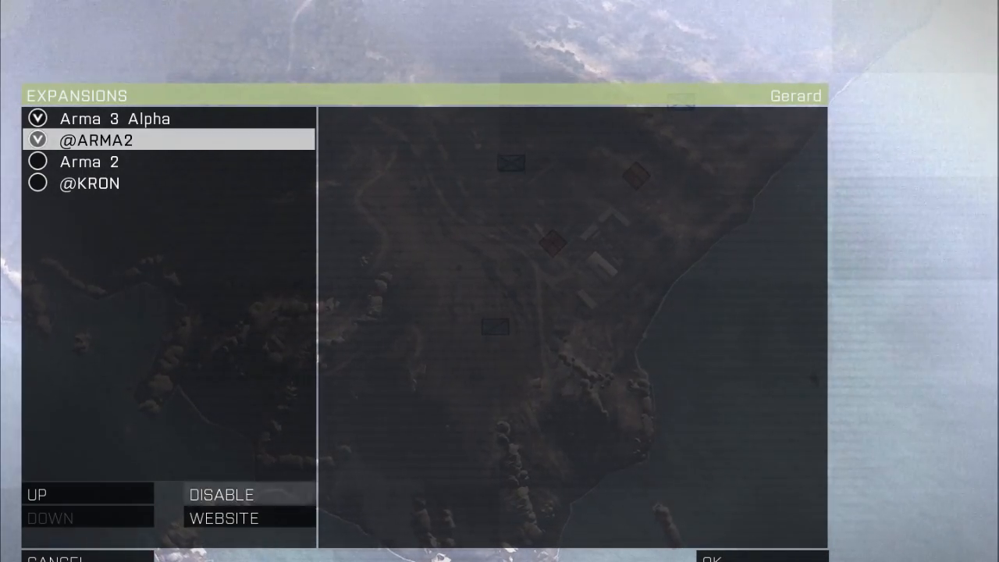
pyautogui.click(84, 163)
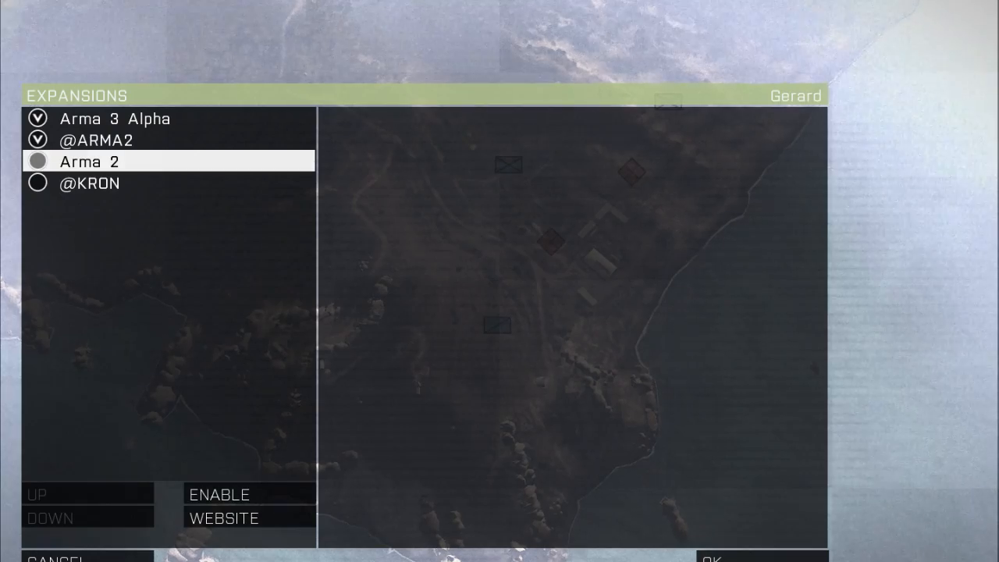
pyautogui.click(94, 141)
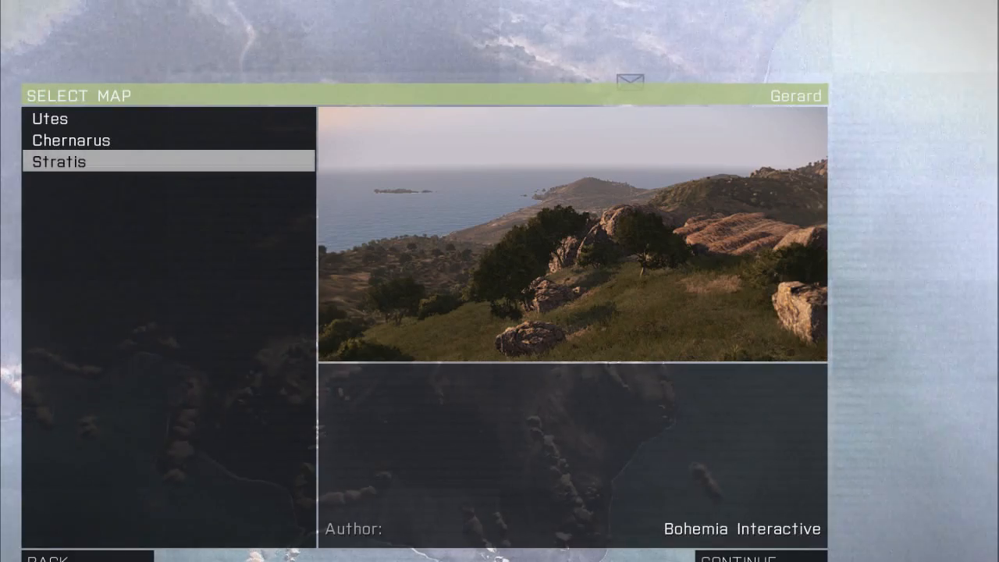
# Step: Pick Chernarus on the Select Map screen and continue into the editor
pyautogui.click(70, 140)
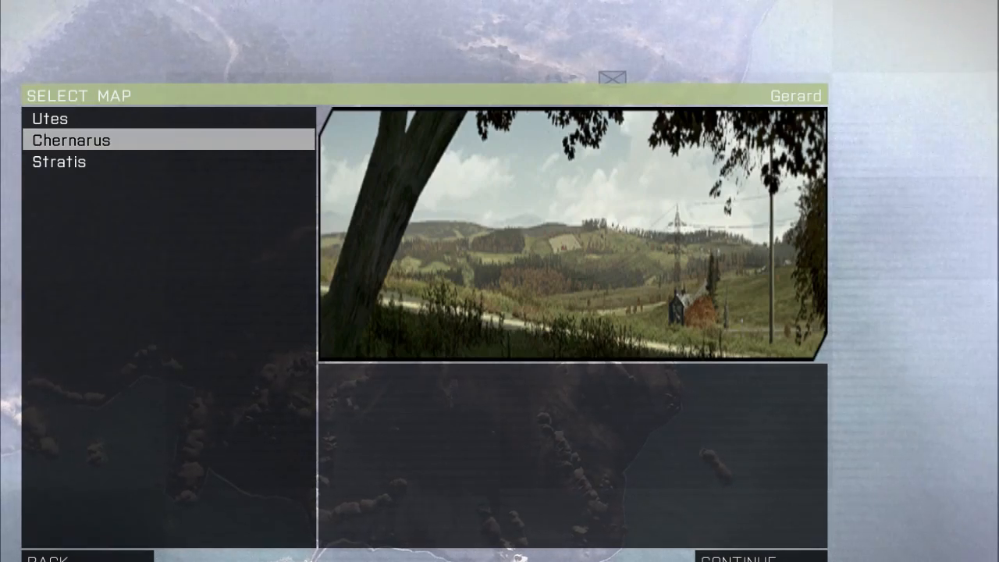
pyautogui.click(49, 118)
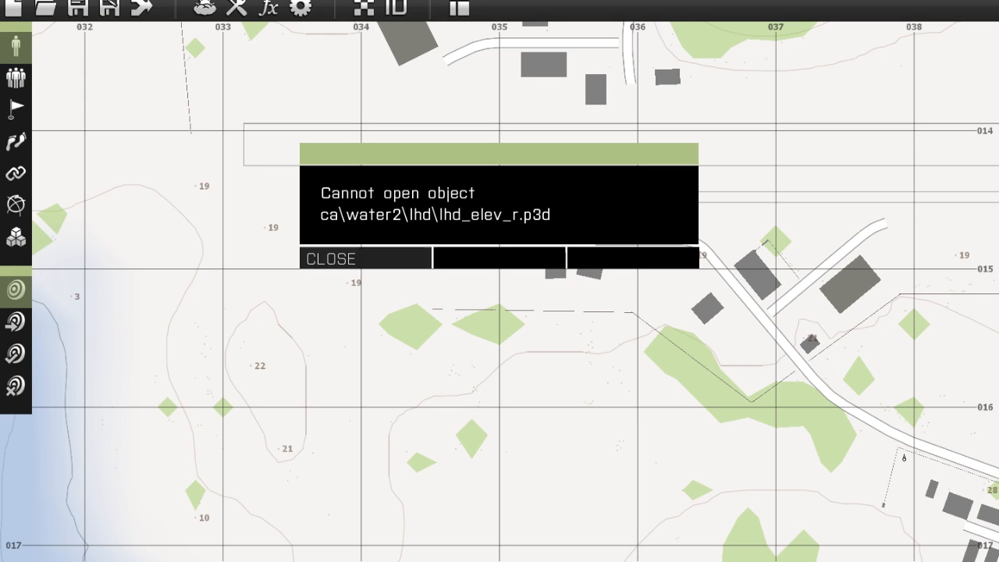
# Step: Dismiss the lhd_elev_r.p3d error and insert a BLUFOR rifleman as the player unit
pyautogui.click(334, 258)
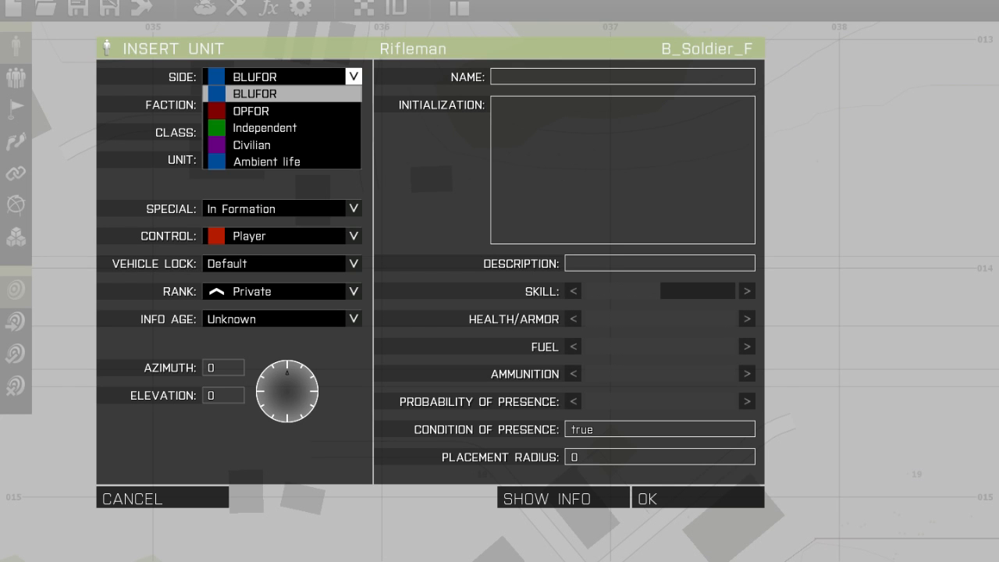
pyautogui.click(265, 93)
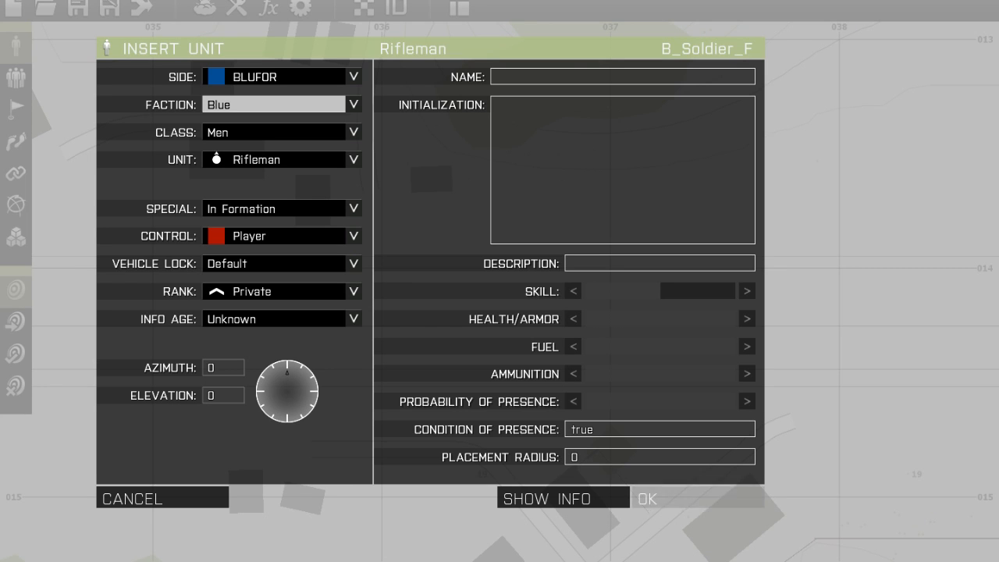
pyautogui.click(645, 498)
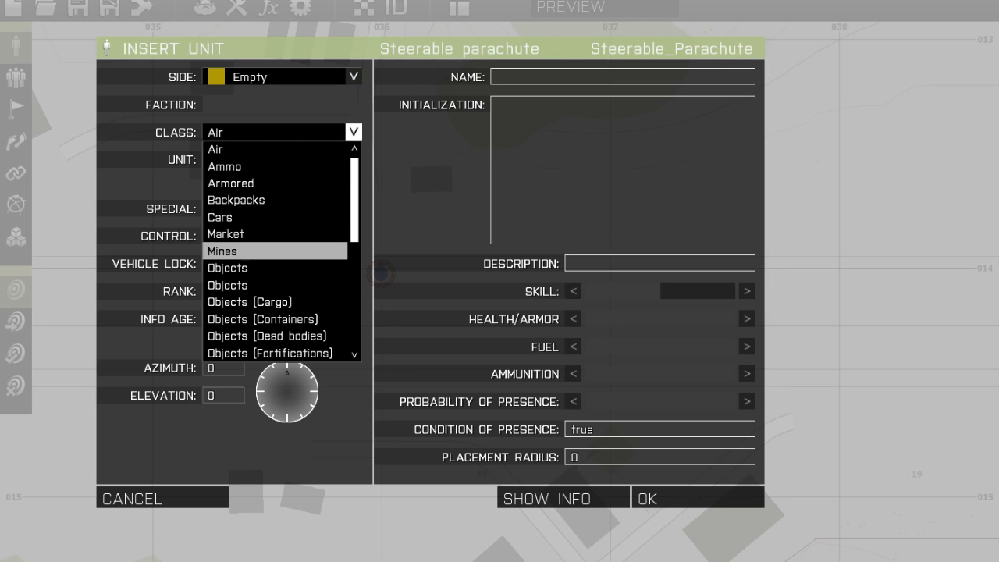
pyautogui.moveTo(220, 218)
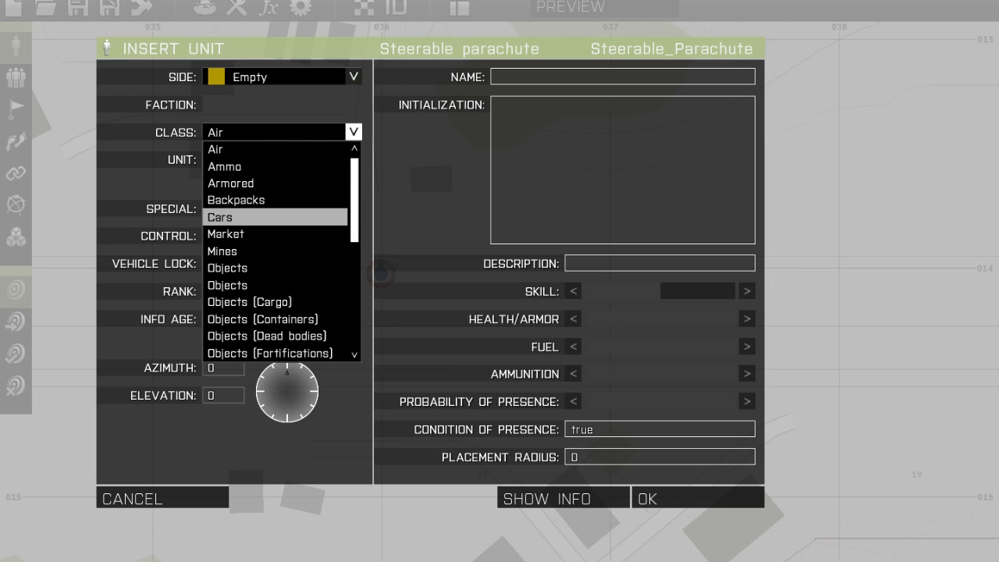
# Step: Place an empty Tractor (Cars) and an MH-60S USMC (Air), then begin inserting a third unit
pyautogui.click(220, 217)
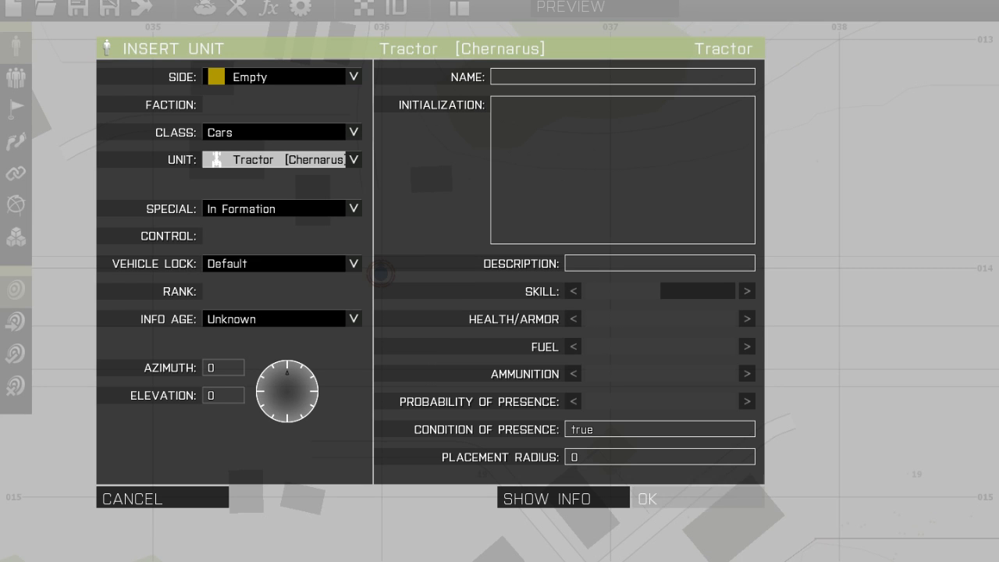
pyautogui.click(646, 498)
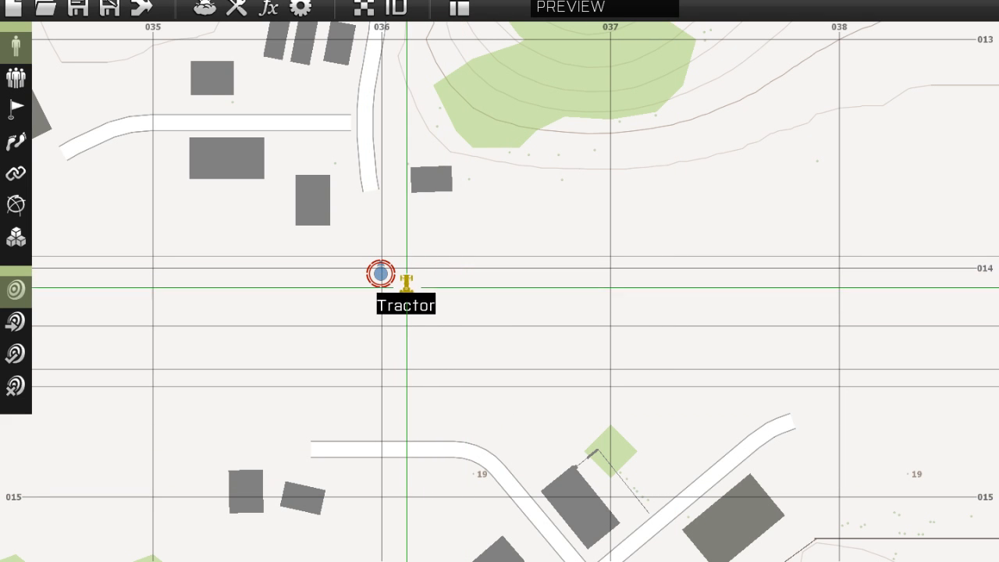
pyautogui.doubleClick(376, 274)
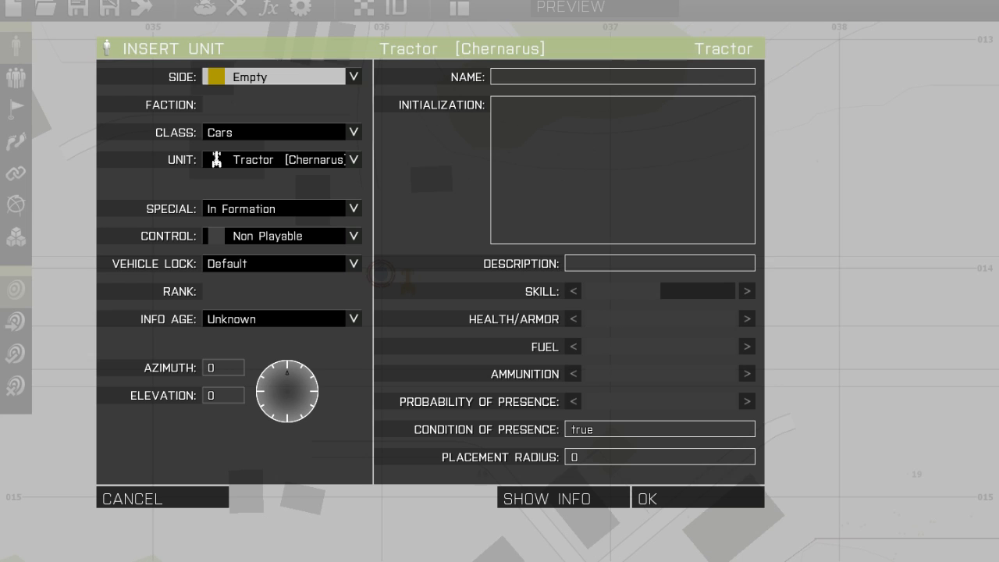
pyautogui.click(353, 159)
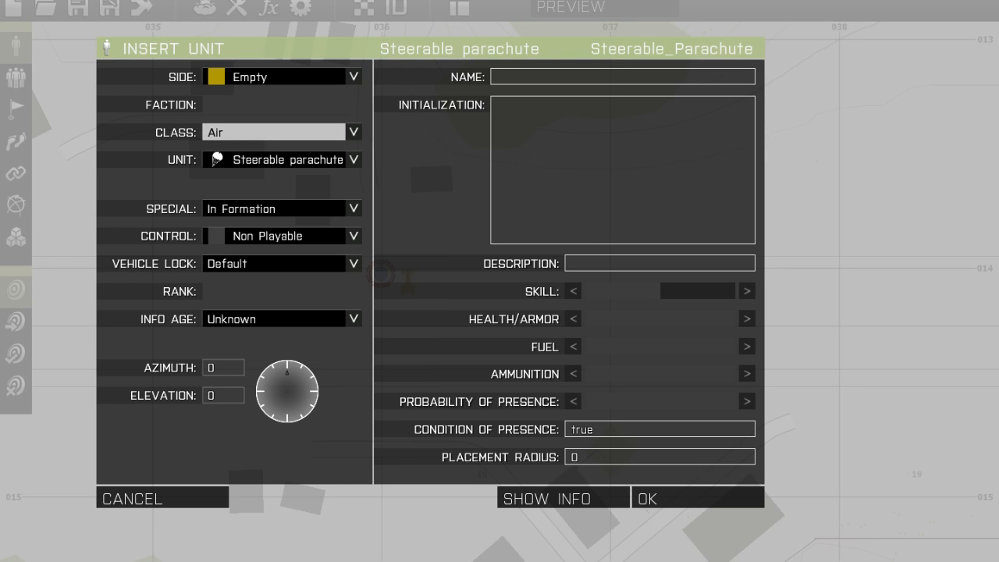
pyautogui.click(353, 160)
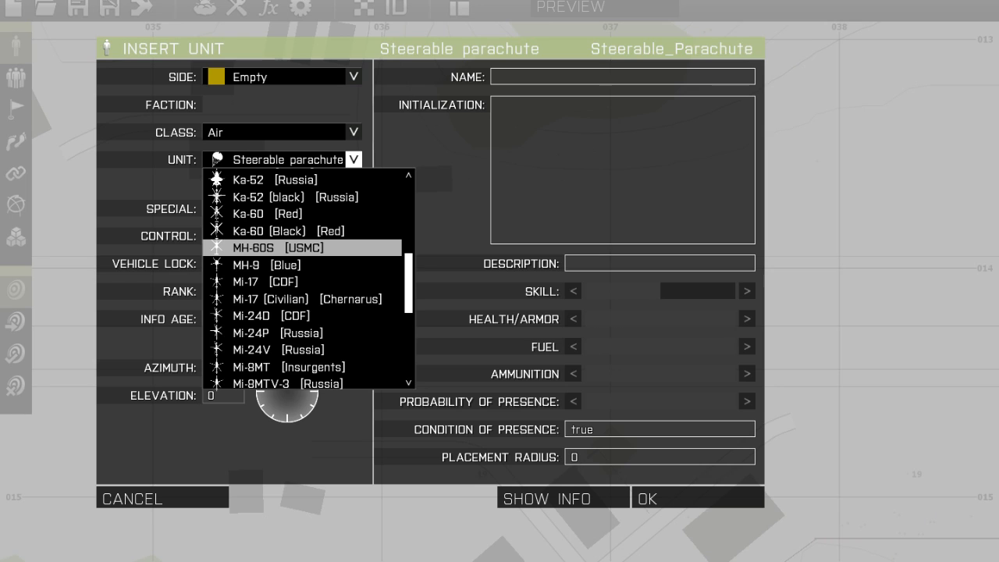
pyautogui.click(696, 498)
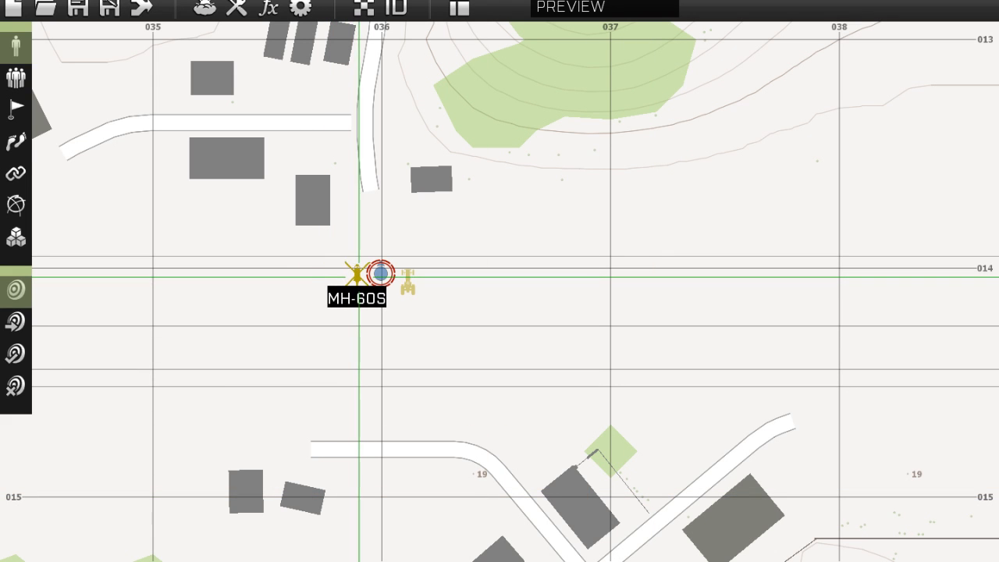
pyautogui.doubleClick(380, 274)
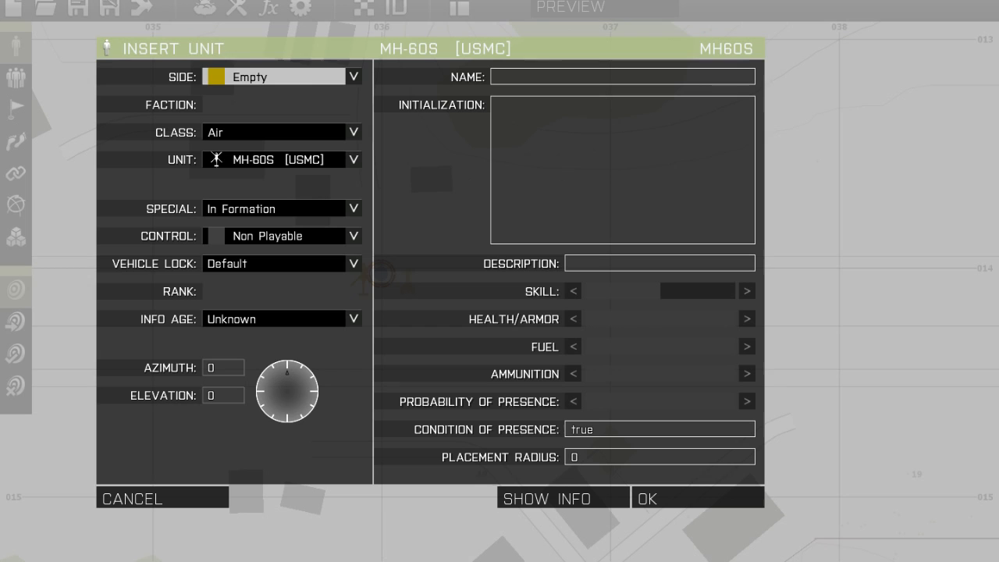
pyautogui.click(353, 132)
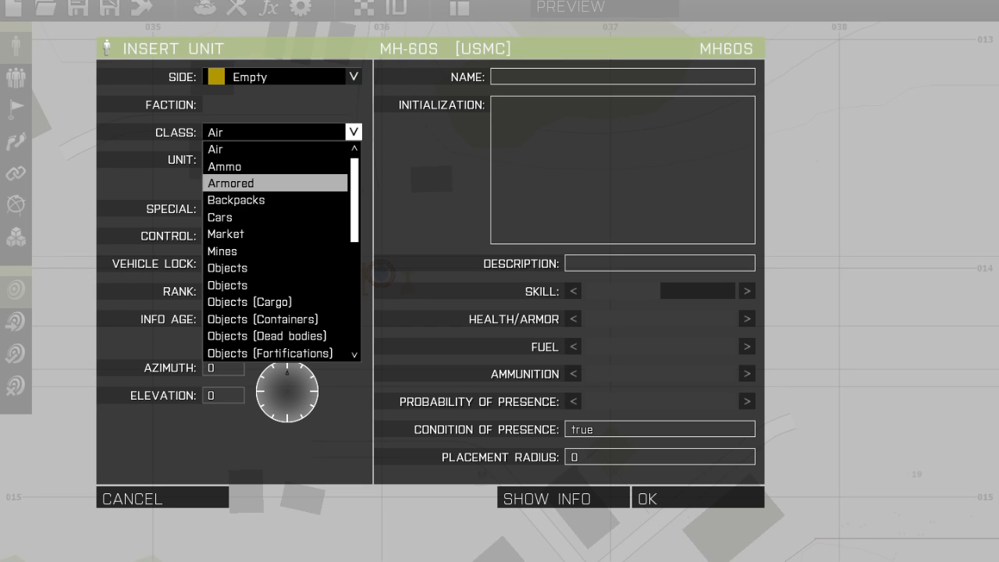
# Step: Choose the US Basic Weapons crate from the Ammo units and place it on the map
pyautogui.scroll(-3)
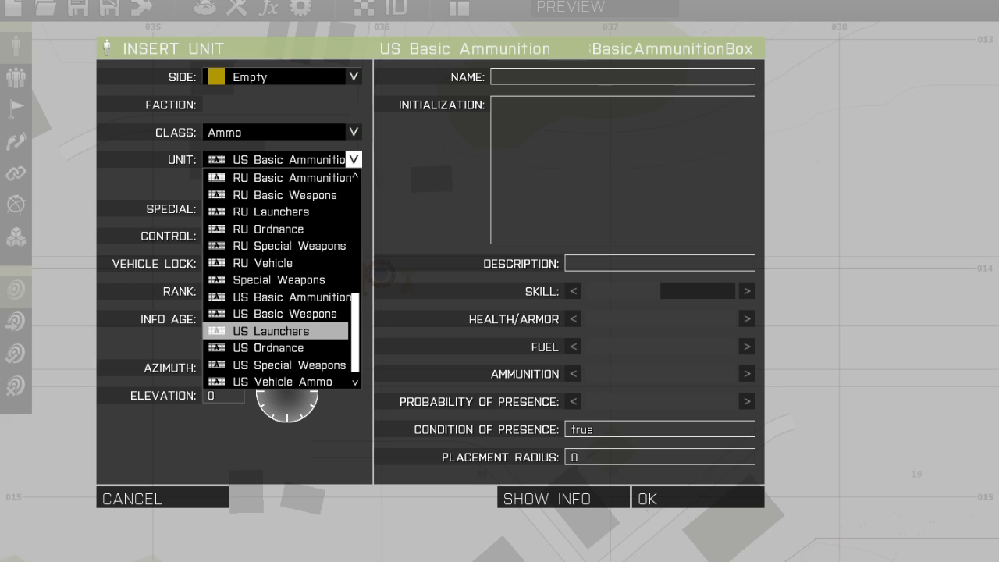
pyautogui.moveTo(278, 313)
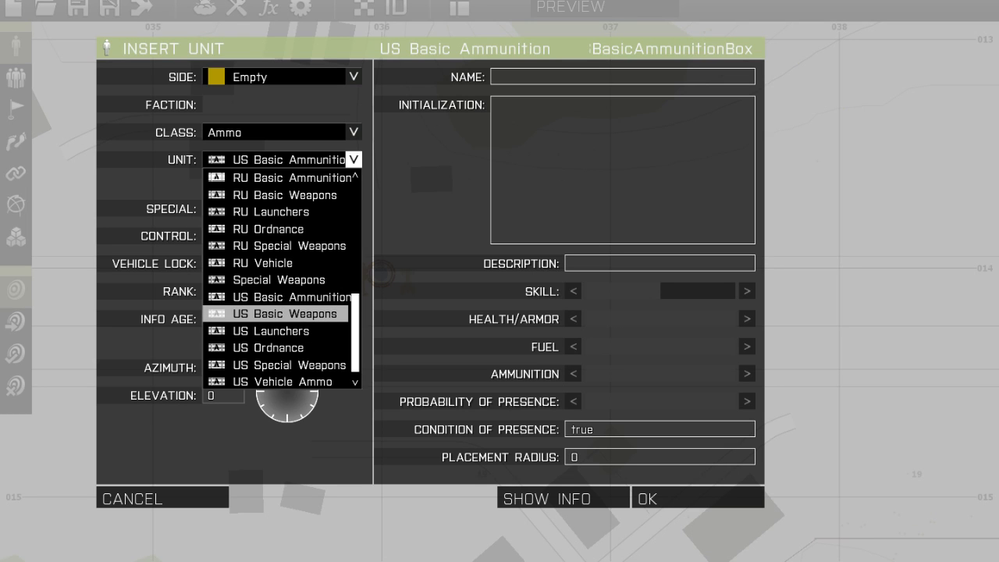
pyautogui.click(278, 279)
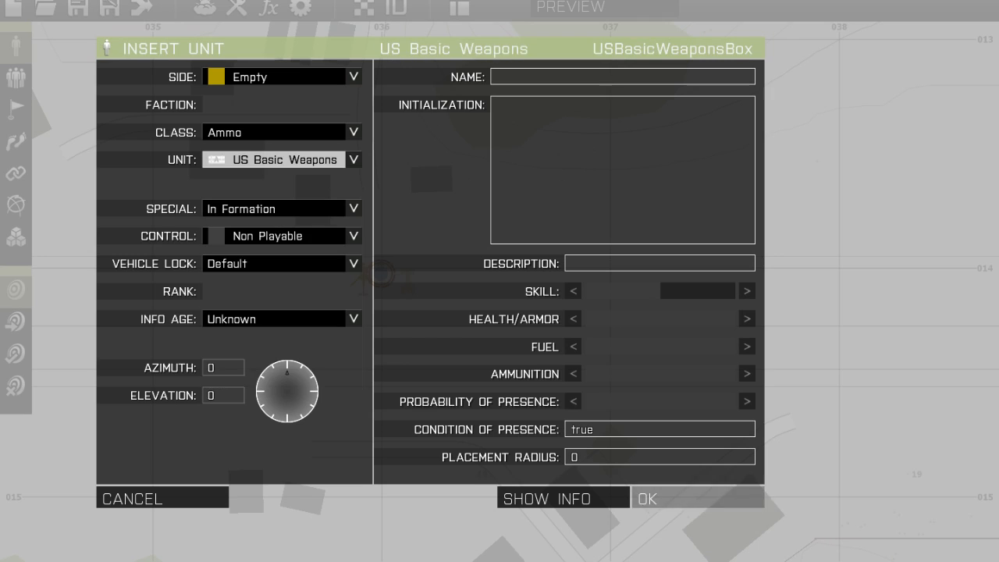
pyautogui.click(646, 498)
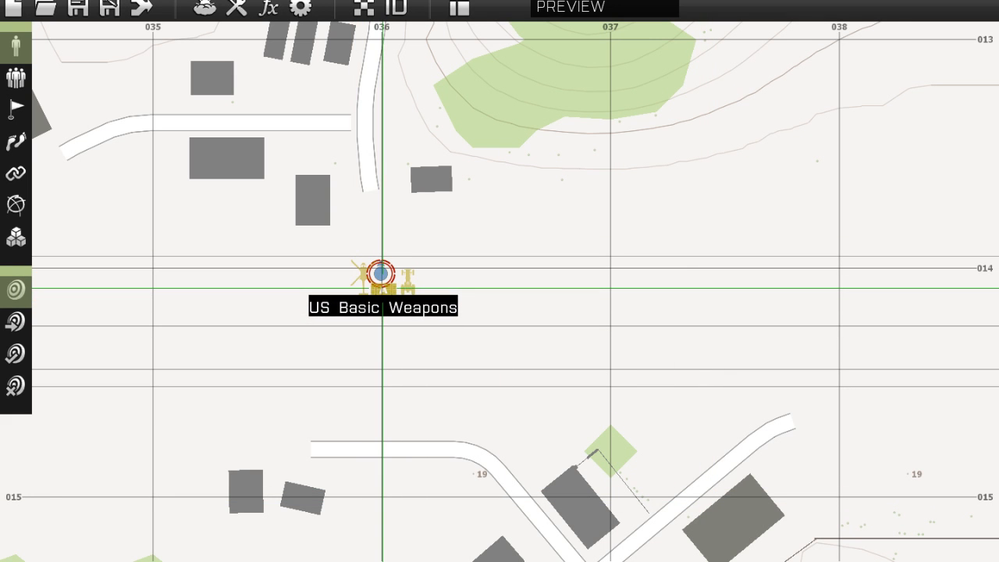
pyautogui.moveTo(48, 9)
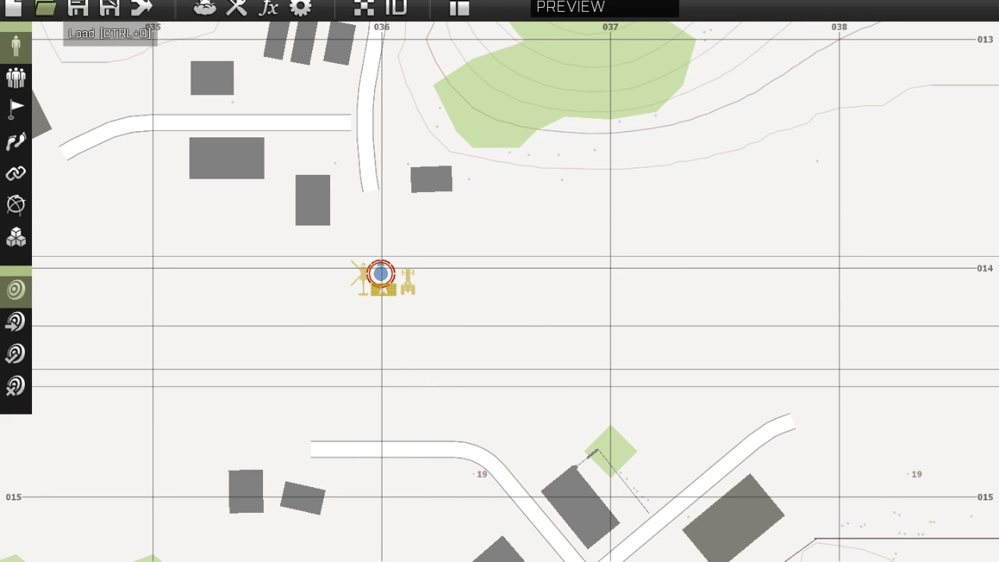
# Step: Open the Save mission dialog and begin naming the test mission
pyautogui.click(76, 12)
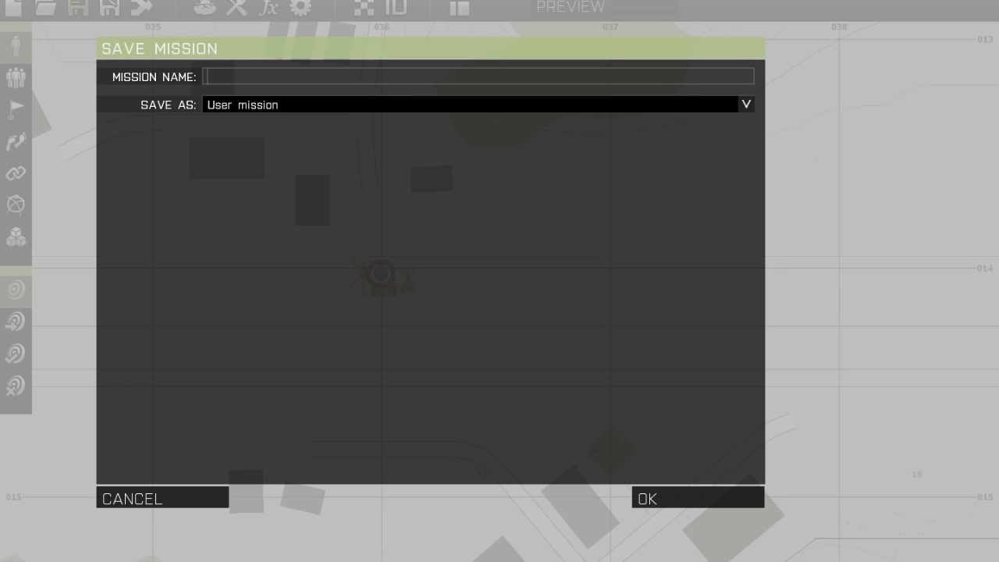
pyautogui.click(131, 498)
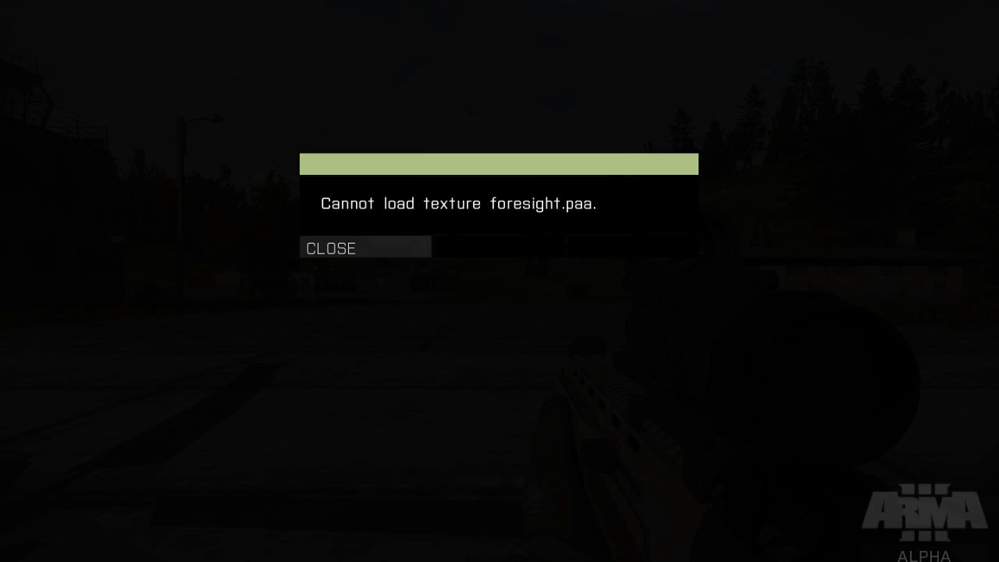
# Step: Dismiss the 'Cannot load texture foresight.paa' error message
pyautogui.click(331, 247)
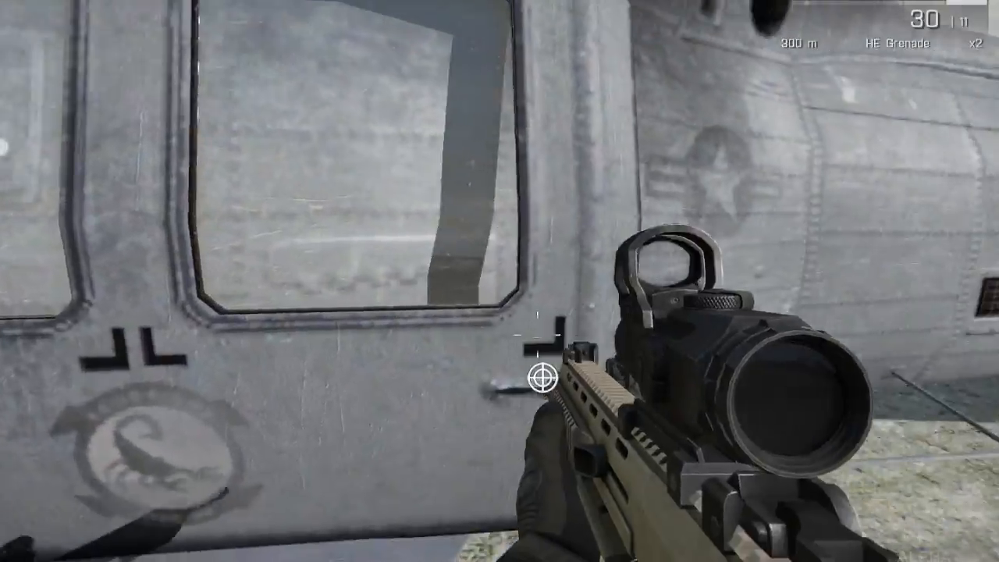
pyautogui.moveTo(538, 378)
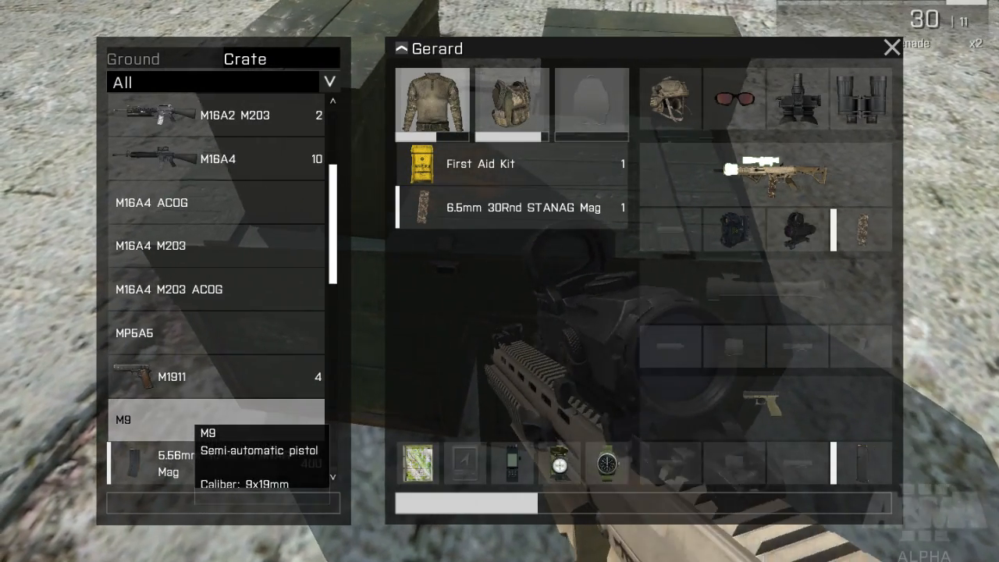
pyautogui.moveTo(179, 246)
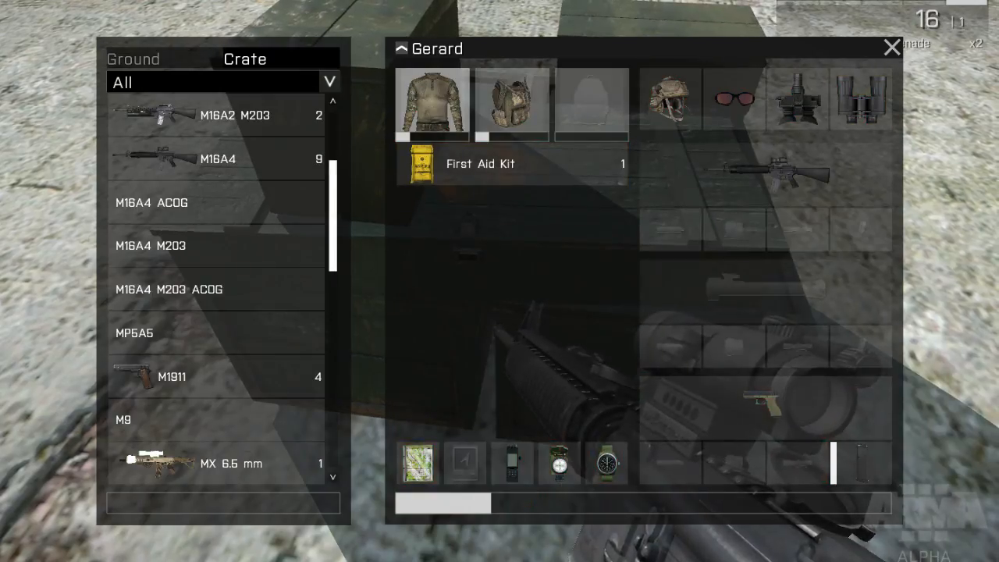
# Step: Operate the crate's Gear inventory to take the M16A4 rifle
pyautogui.click(891, 45)
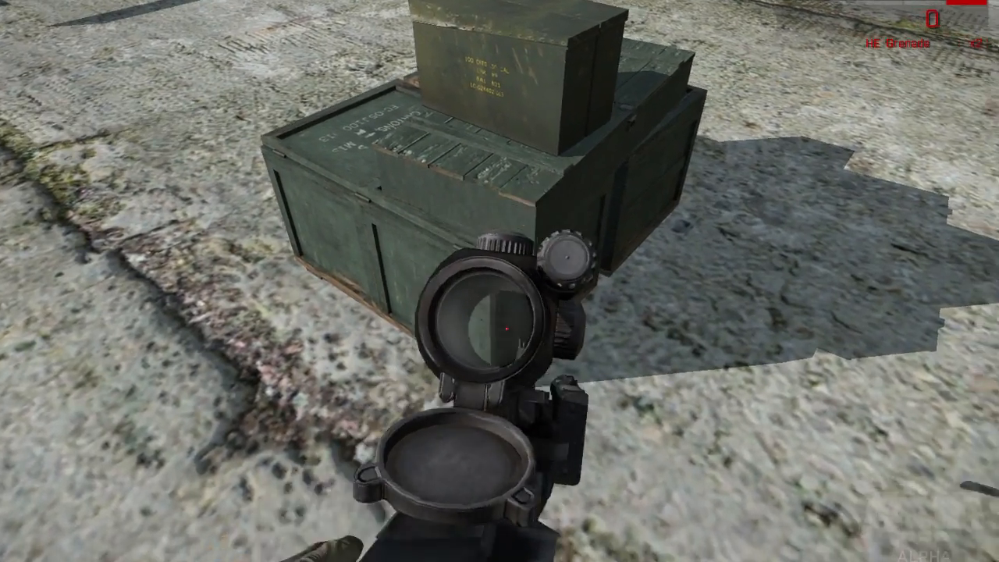
pyautogui.moveTo(499, 281)
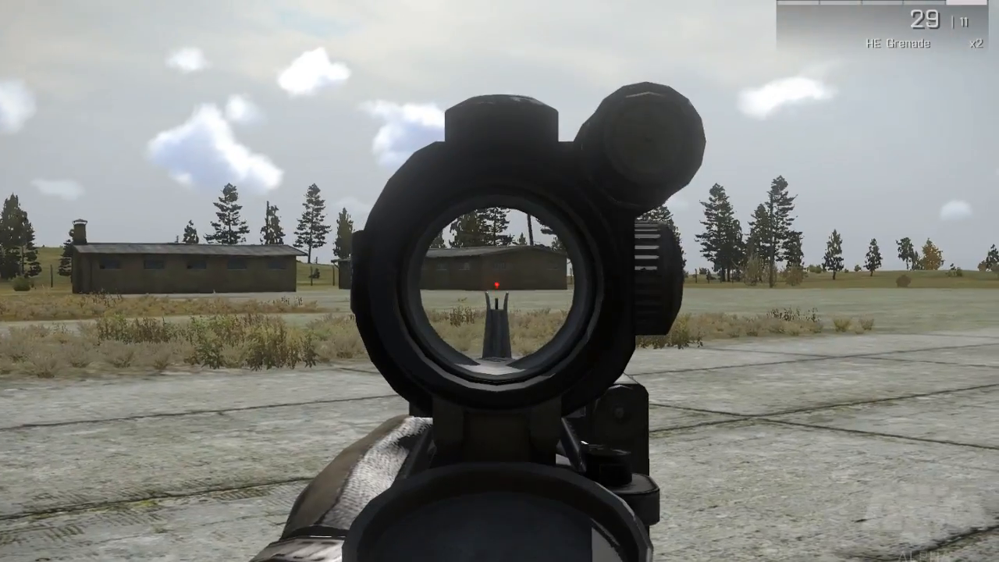
# Step: Fire the M16A4 at the distant buildings across the airfield
pyautogui.click(499, 296)
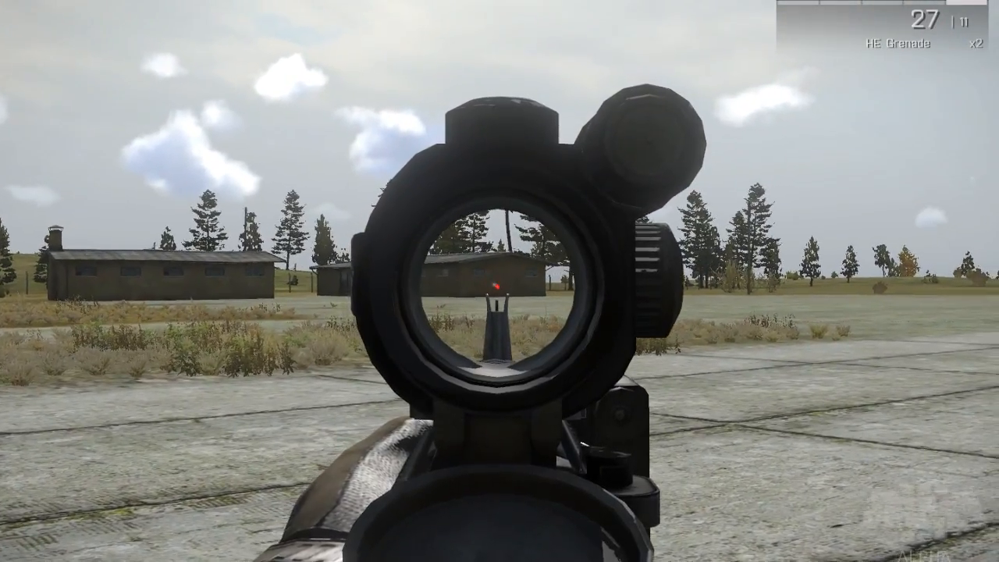
pyautogui.moveTo(500, 281)
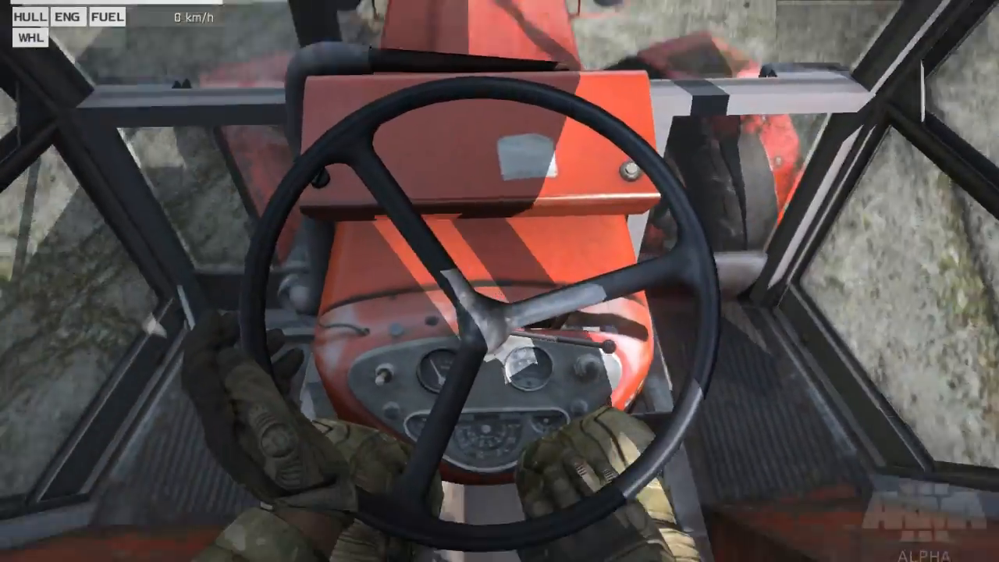
# Step: Walk the soldier forward toward the tractor
pyautogui.press('W')
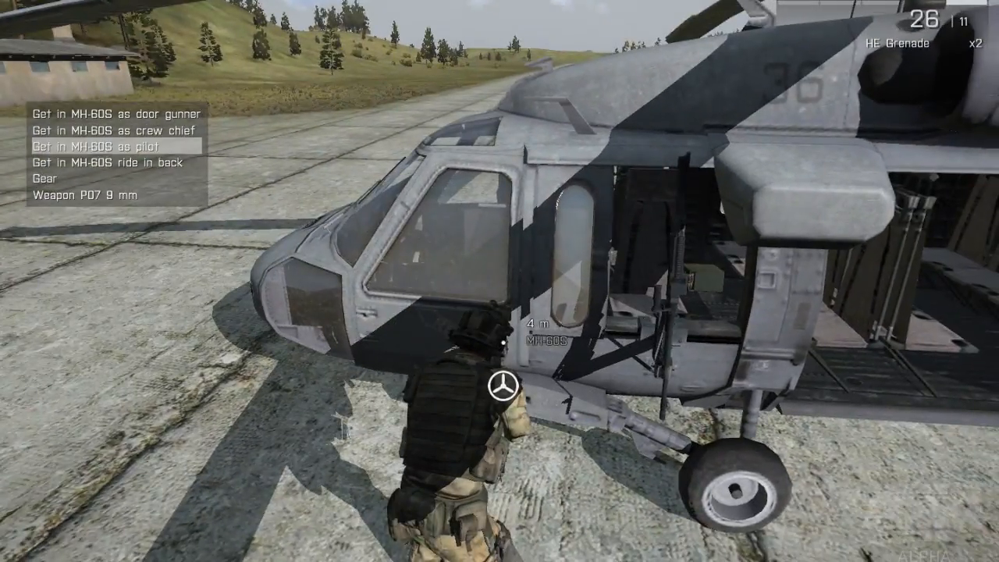
# Step: Board the MH-60S as pilot and switch to the outside helicopter view
pyautogui.click(109, 145)
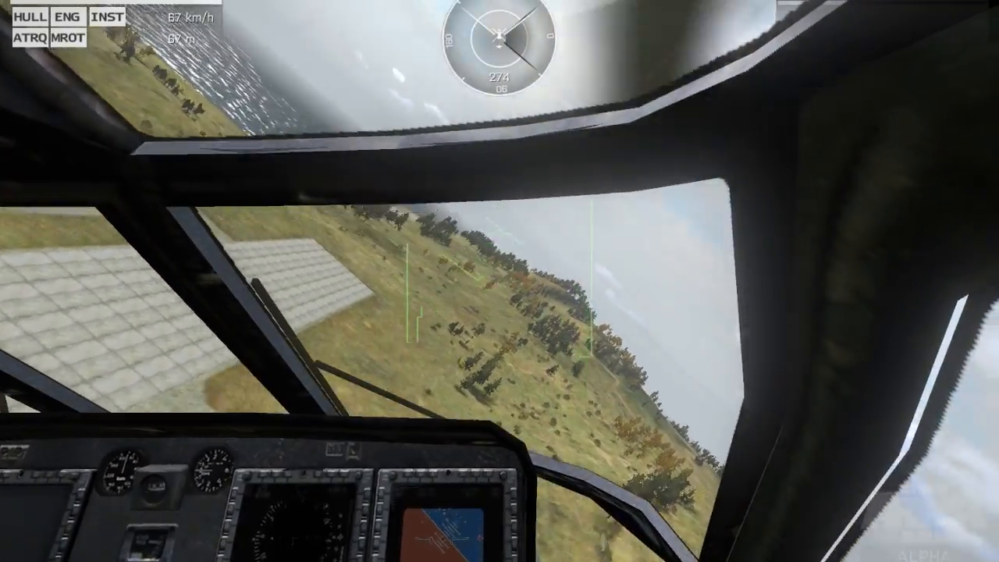
pyautogui.press('v')
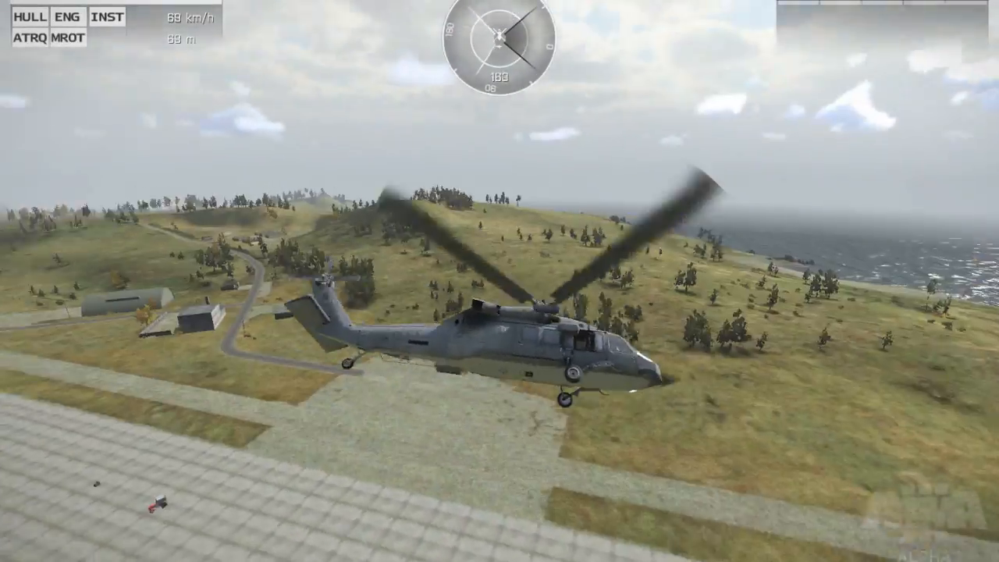